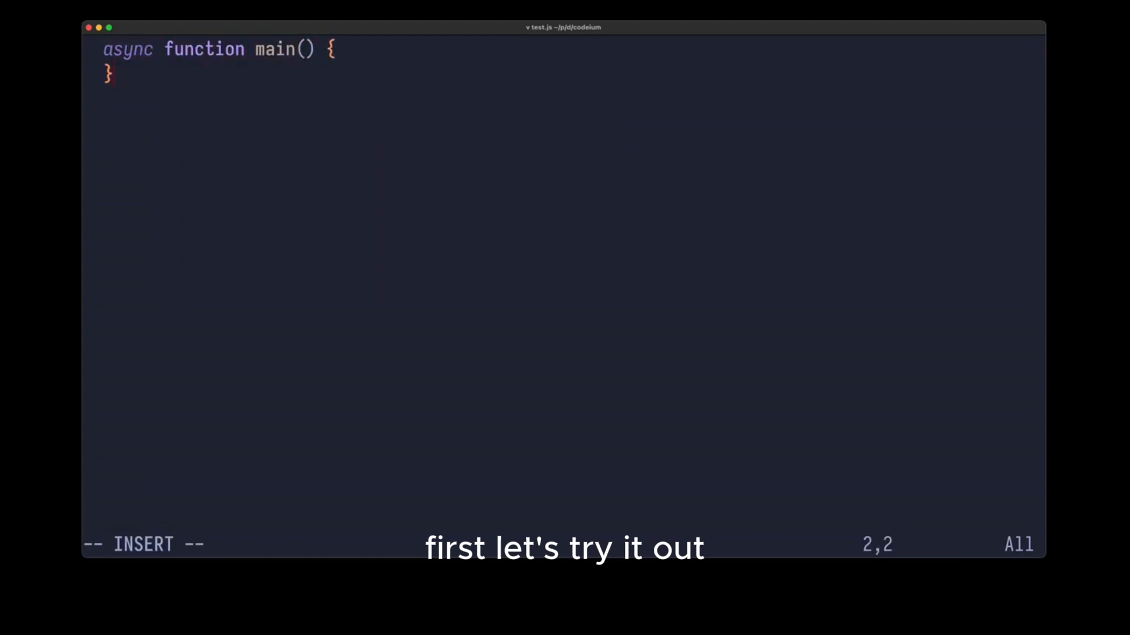
Step: Write main's body: const file = process.argv[2] and await fs.readFile of that file, then leave insert mode
text(main()
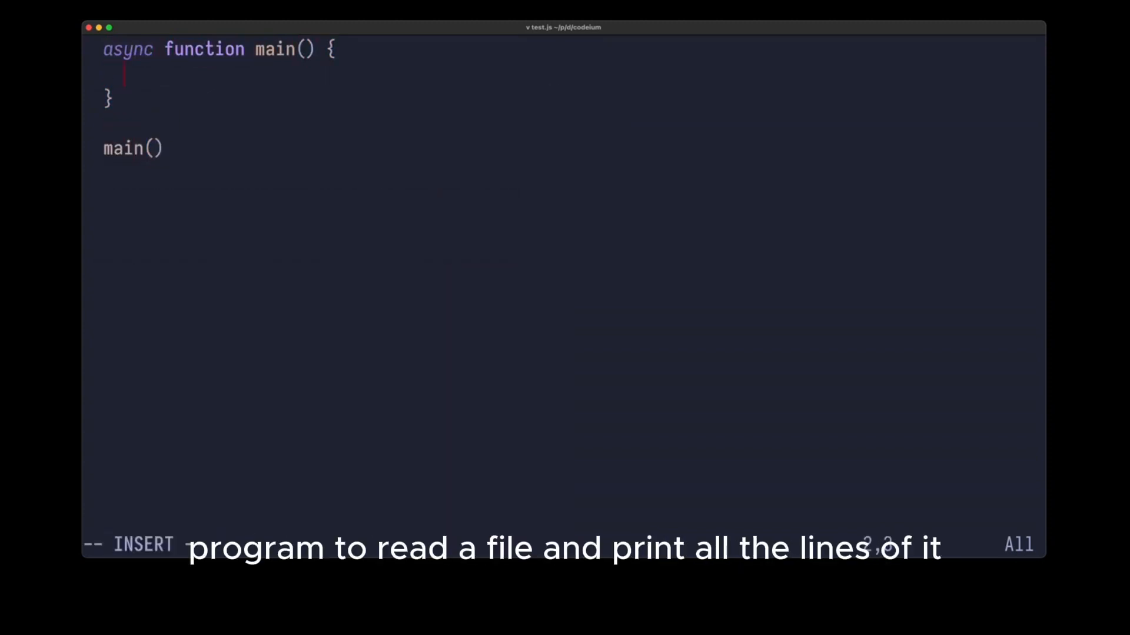
text(// get file from command line arguments)
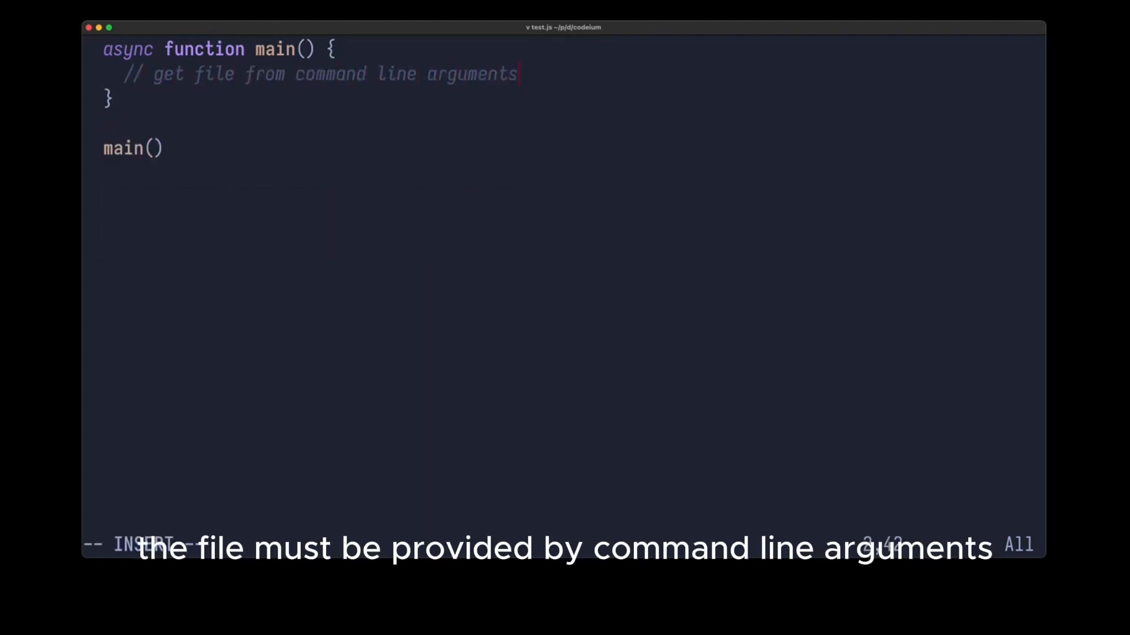
text(const file = process.argv[2];)
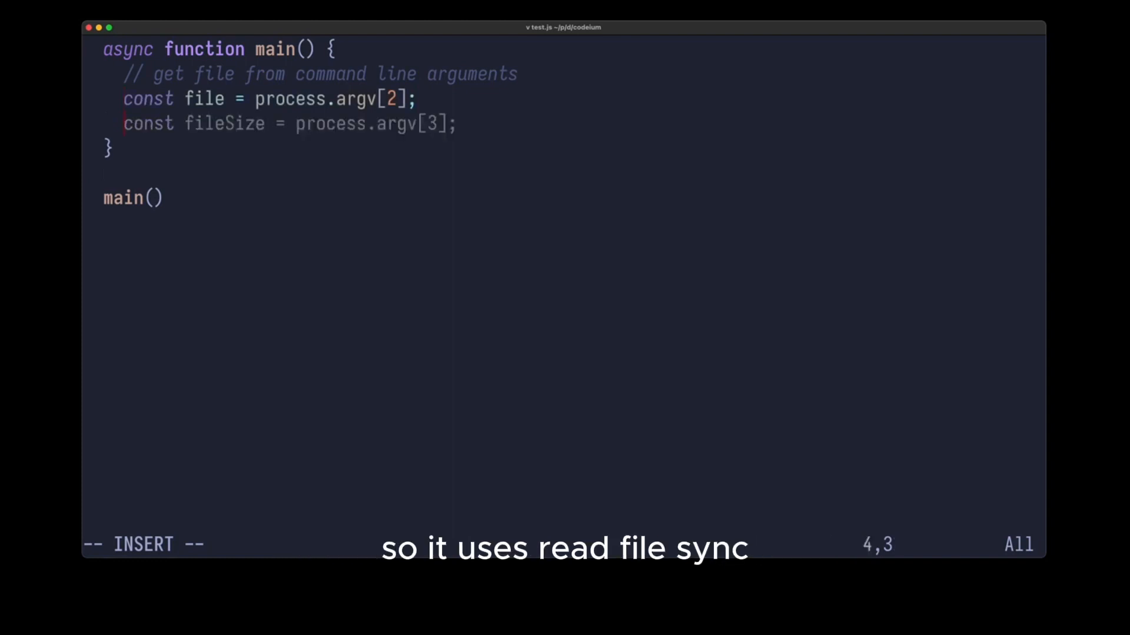
text(const content =)
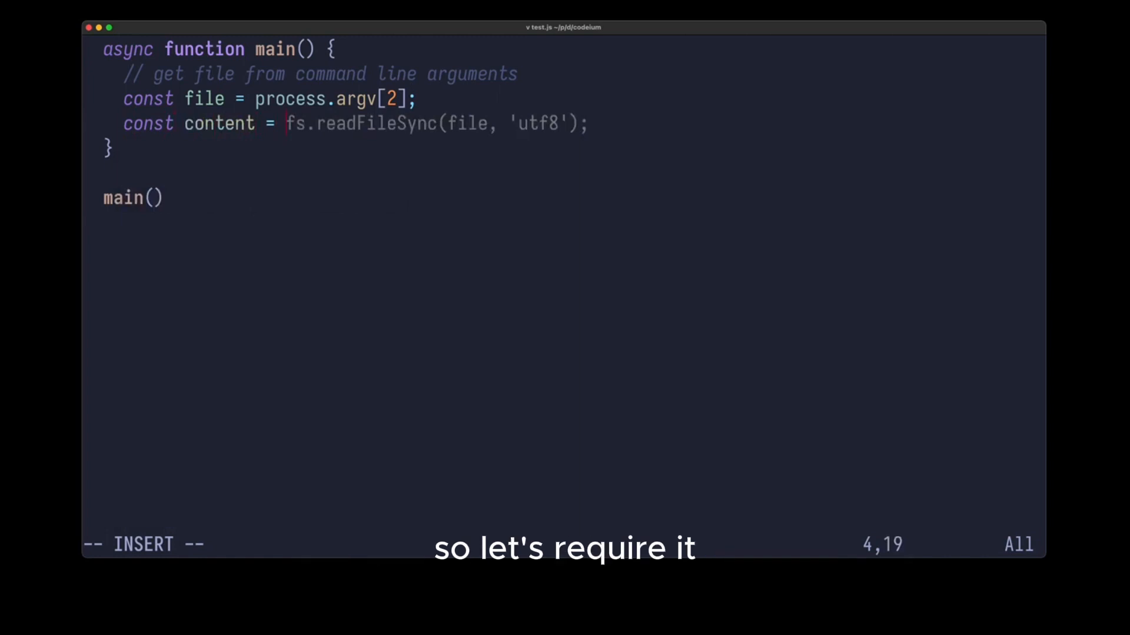
text(await)
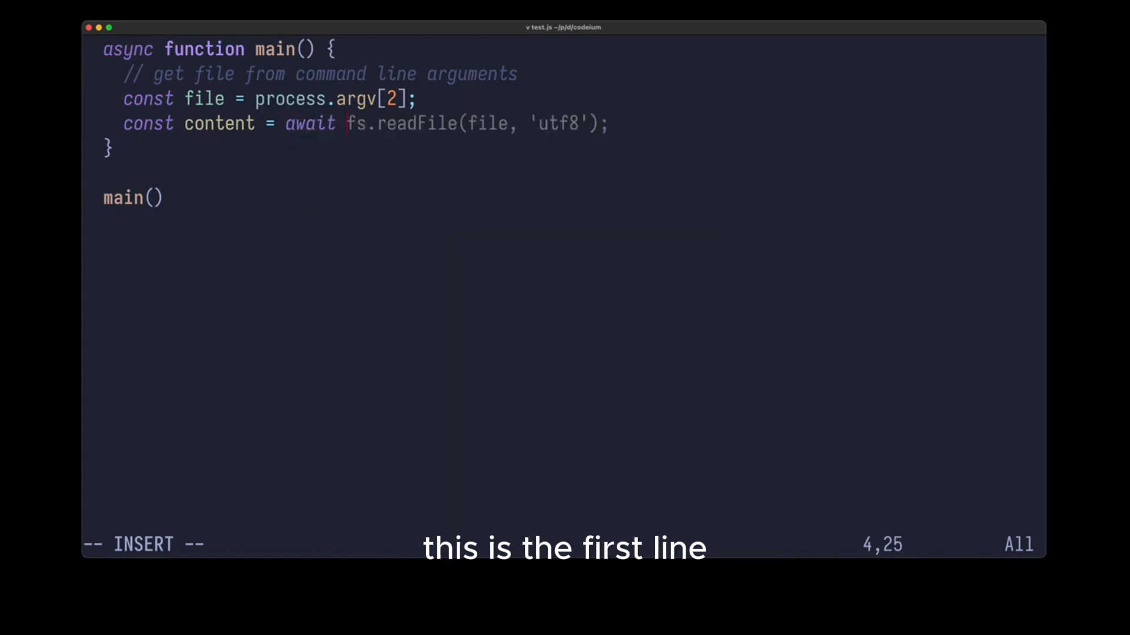
key(Escape)
text(node test.js bla)
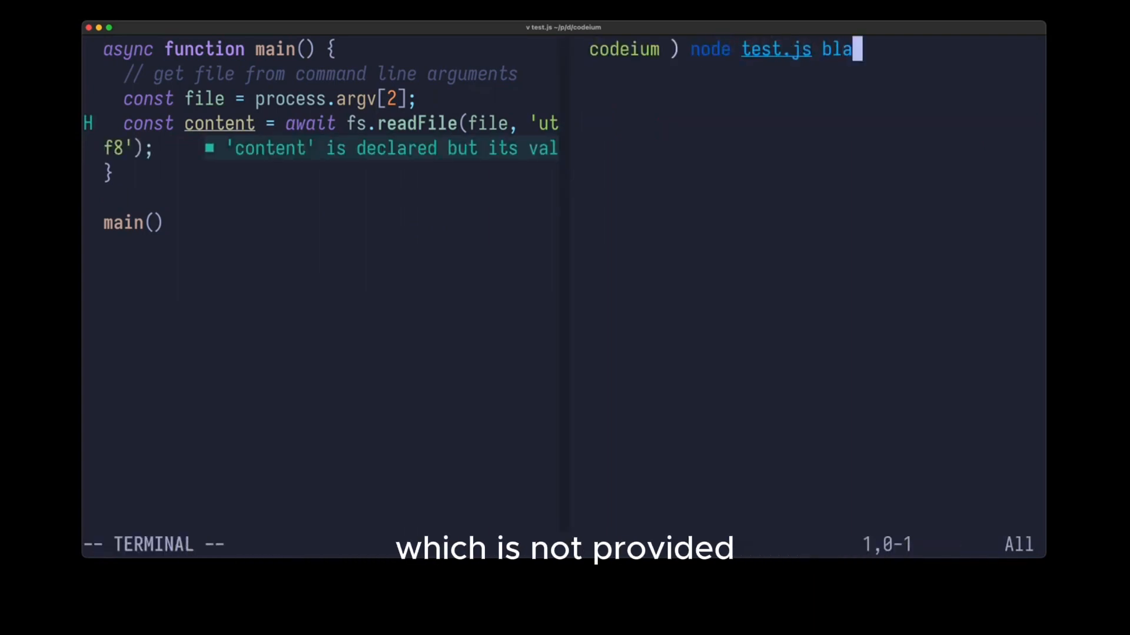
Step: Run node test.js with a sample argument, add const fs = require('fs') at line 1, and write a first line in the sample file
key(Enter)
text(const fs = req)
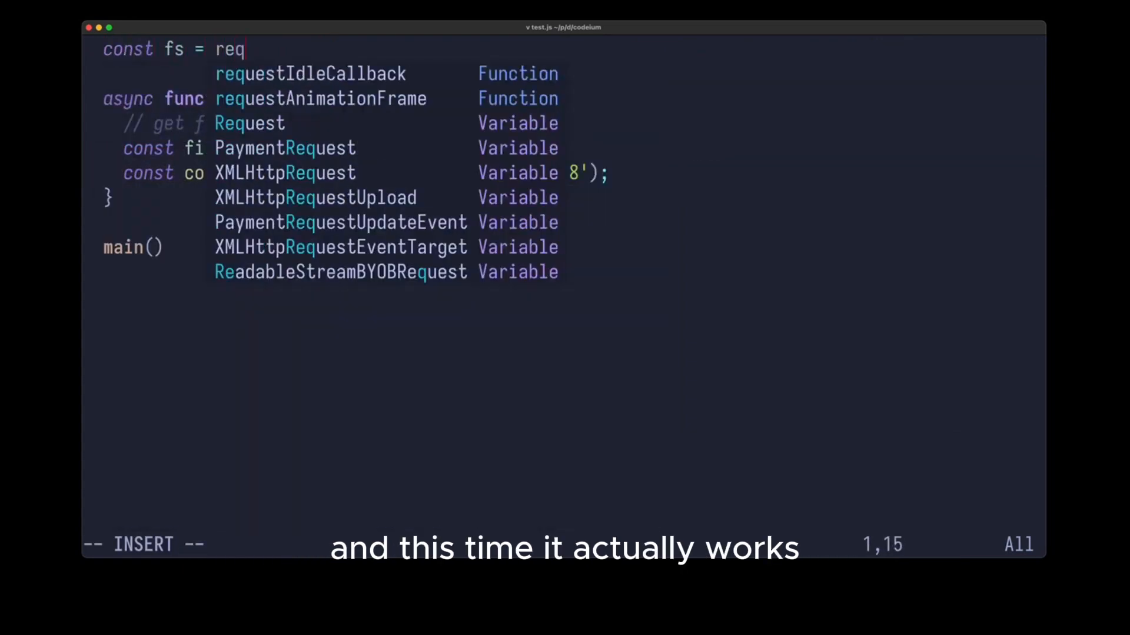
text(uire('fs');)
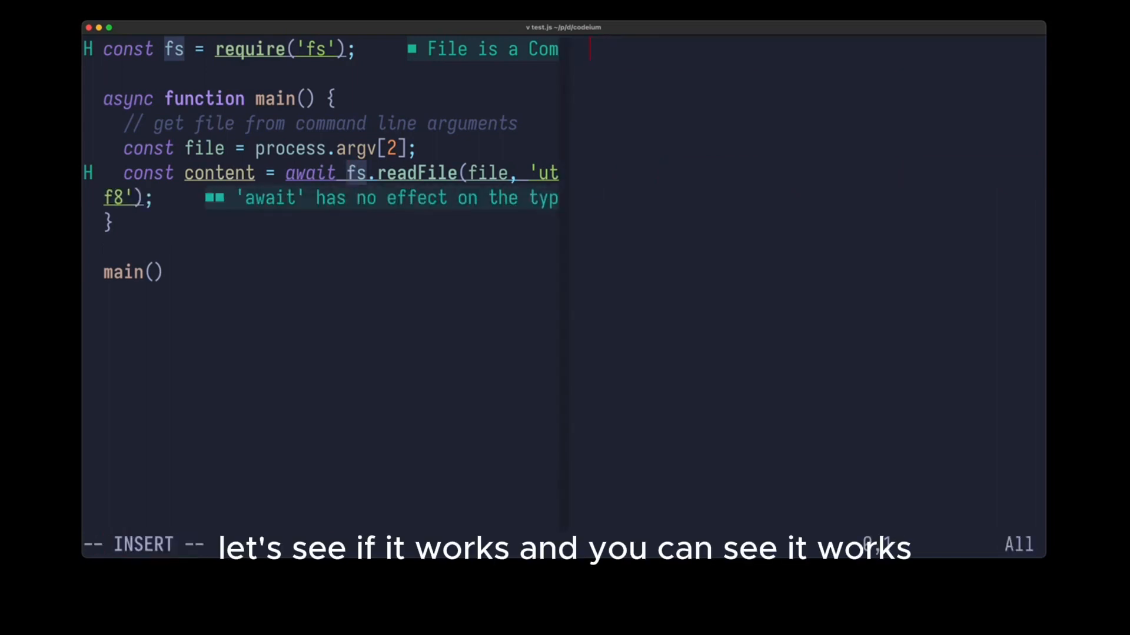
text(this is the first)
click(324, 546)
text(:q)
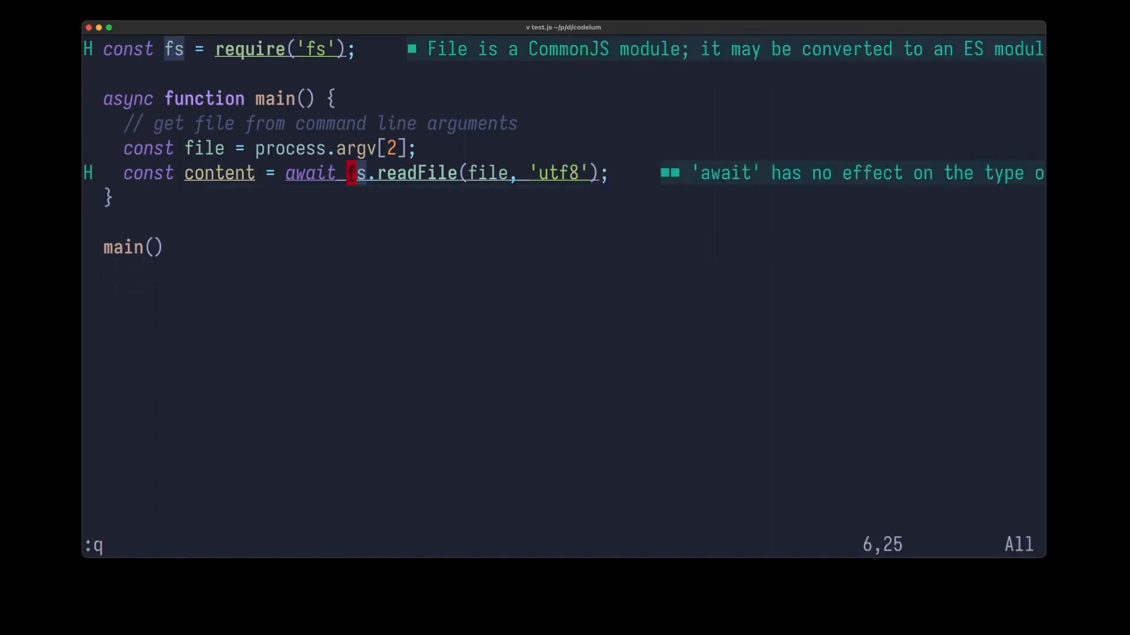
Step: Add console.log(content) after the read and save test.js
text(console.log()
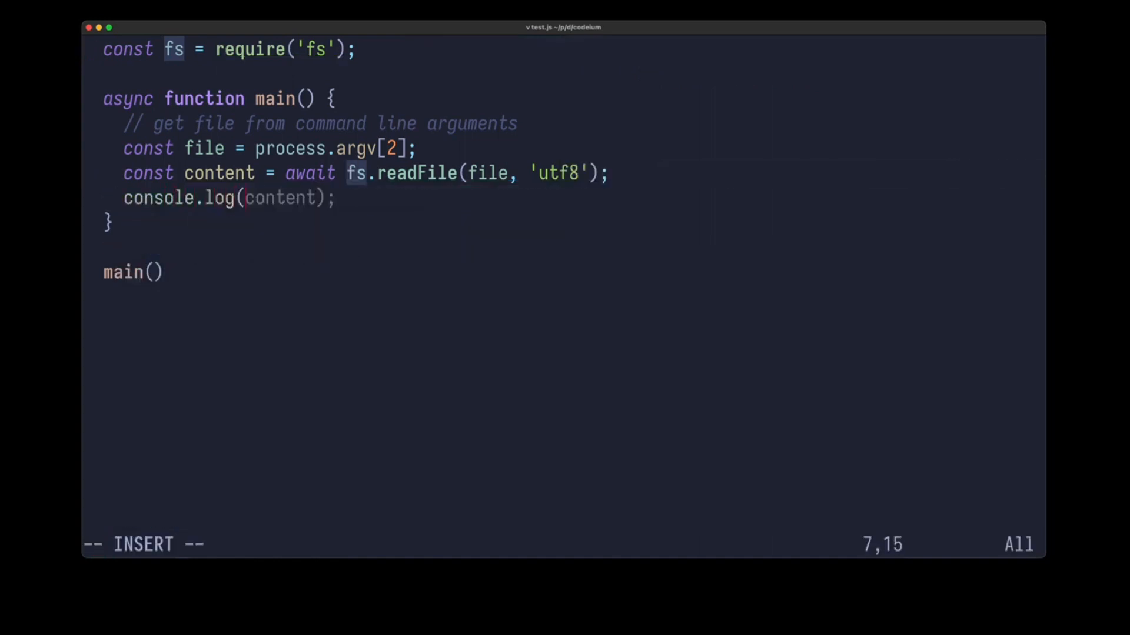
key(Escape)
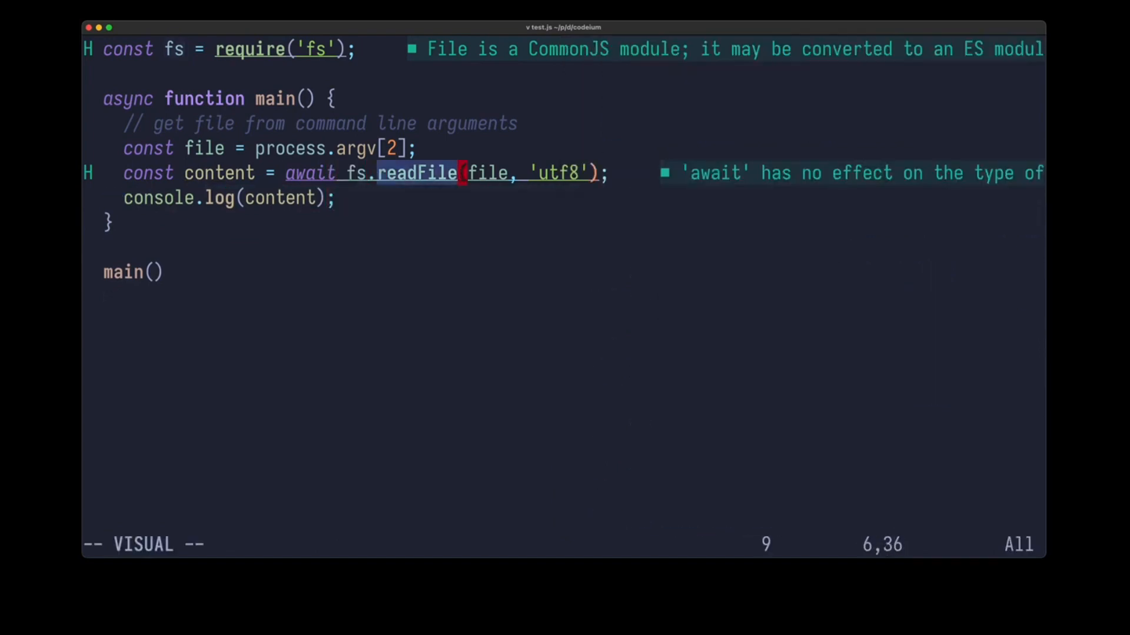
key(Escape)
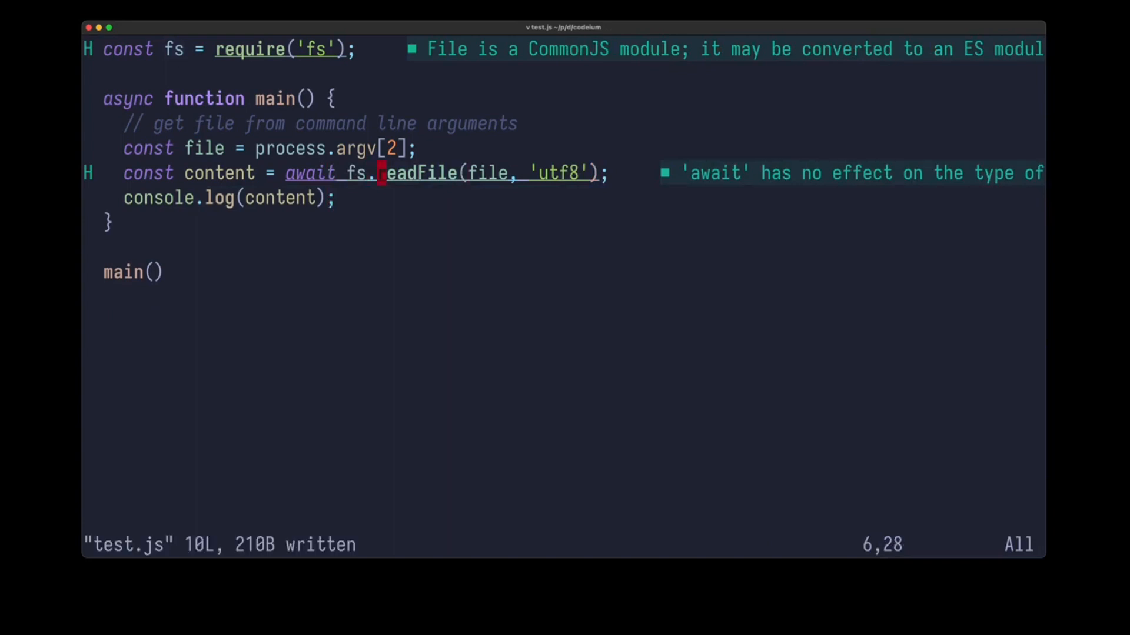
Step: Switch the read to fs.promises.readFile, save, and start a '// split it by lines' comment
text(promises.)
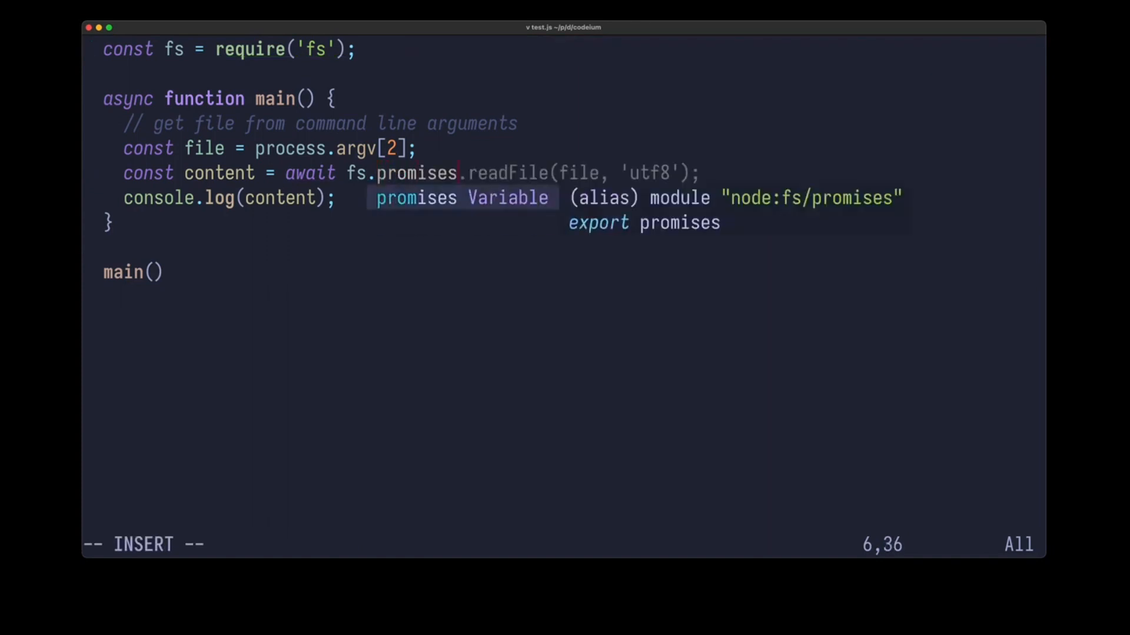
key(Escape)
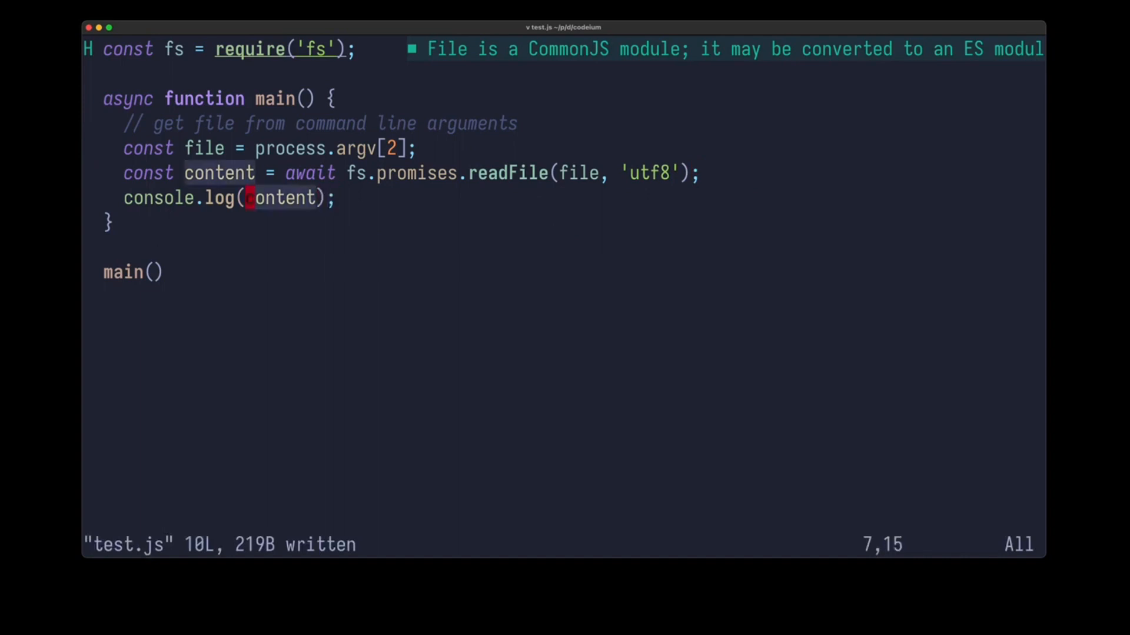
text(// split it by lines)
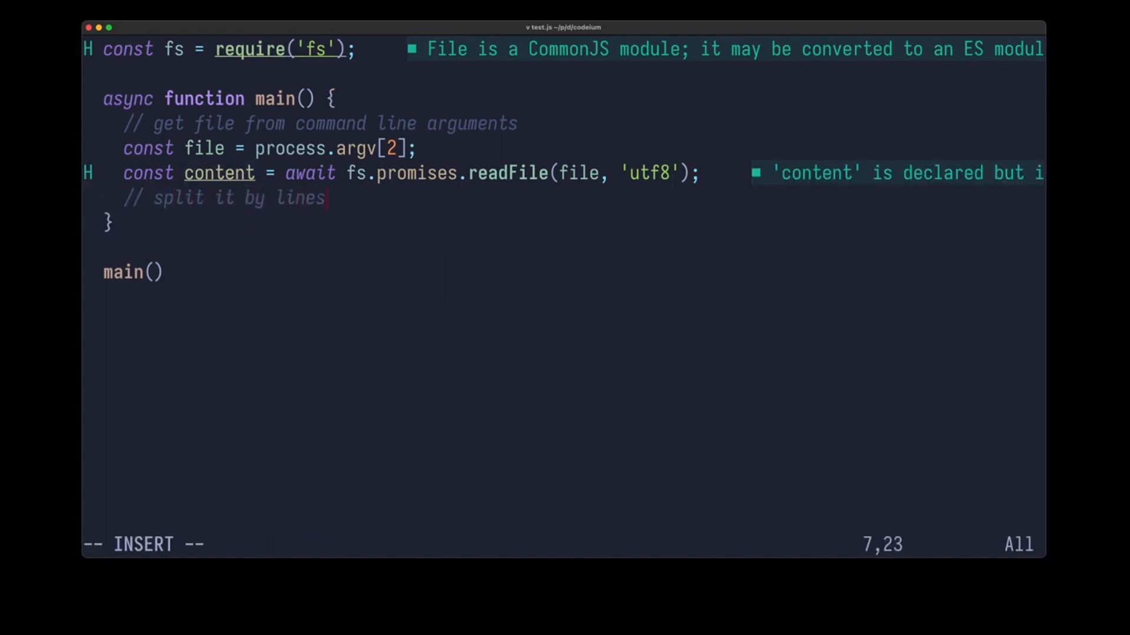
Step: Add const lines = content.split('\n'), a '// remove empty lines' comment, and console.log(lines)
text(const line)
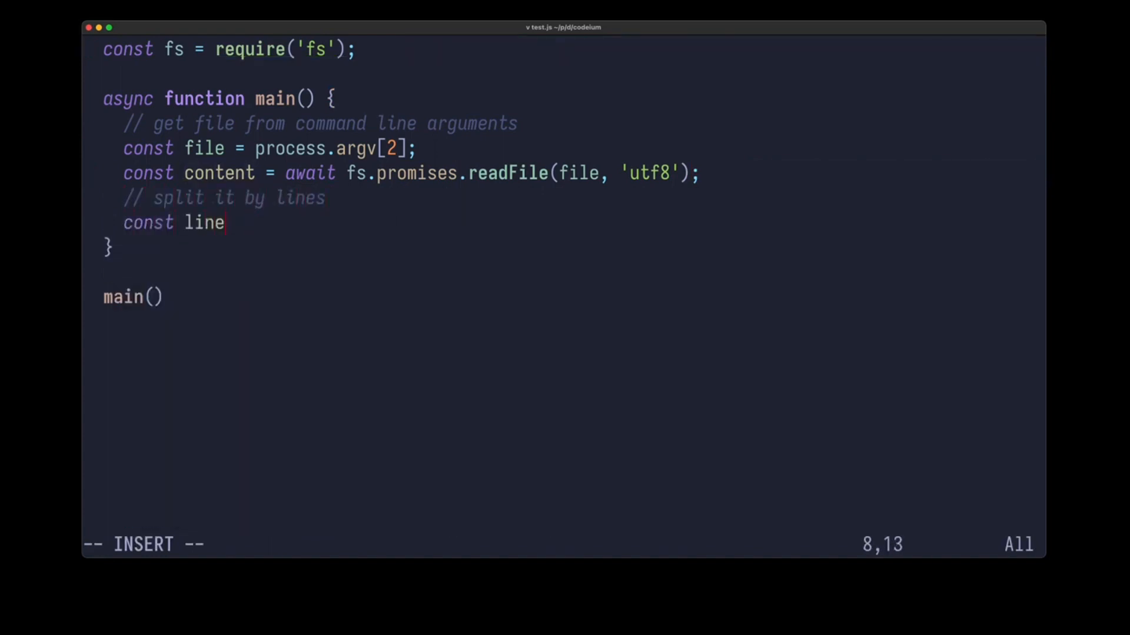
text(s = content.split('\n');)
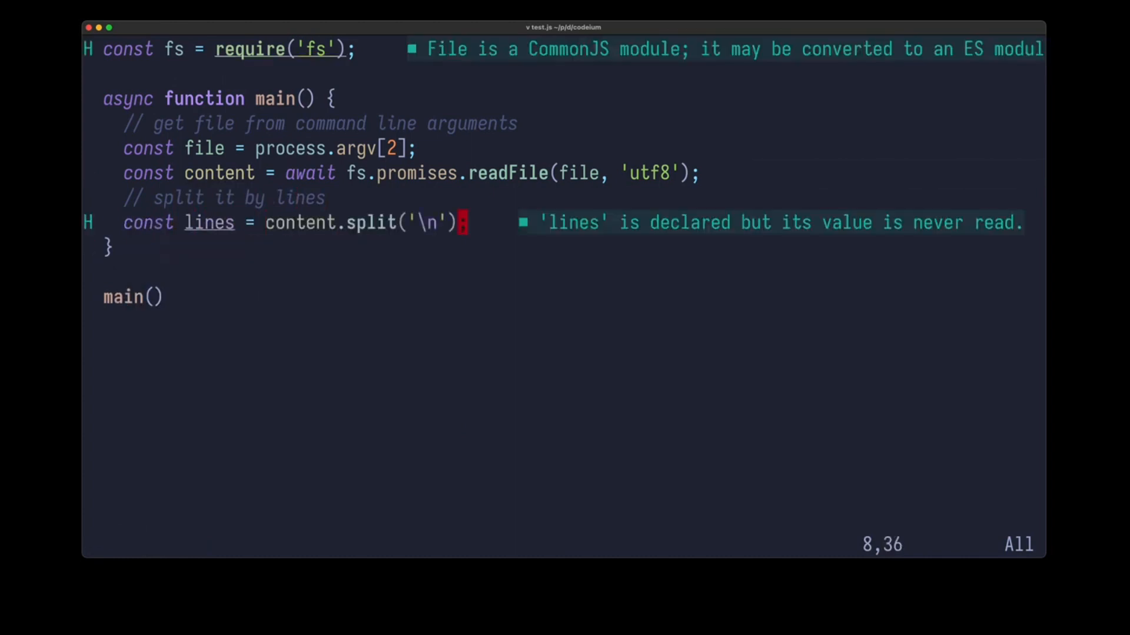
text(// remove empty lines)
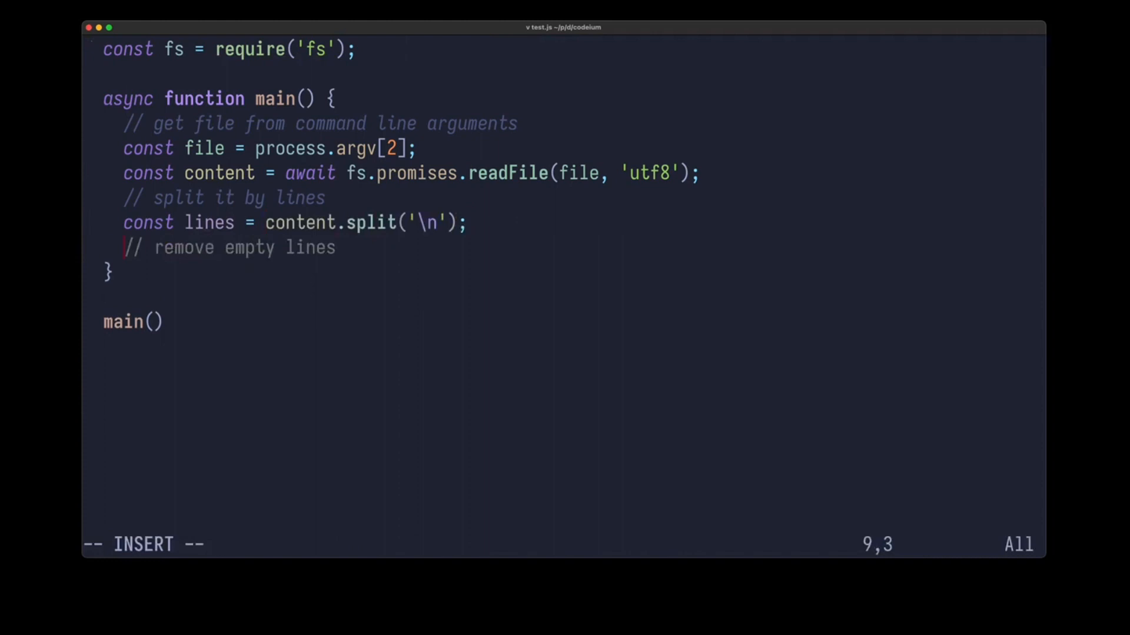
text(console.log(lines)
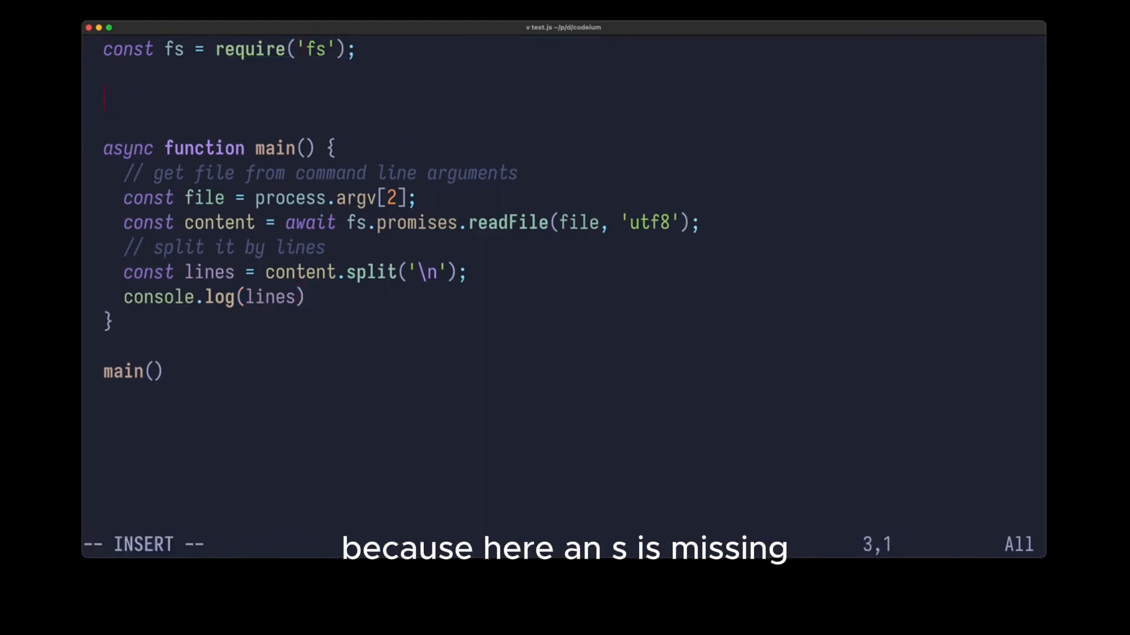
Step: Define a firstWord helper and const firstWords = lines.map(firstWord)
text(const first)
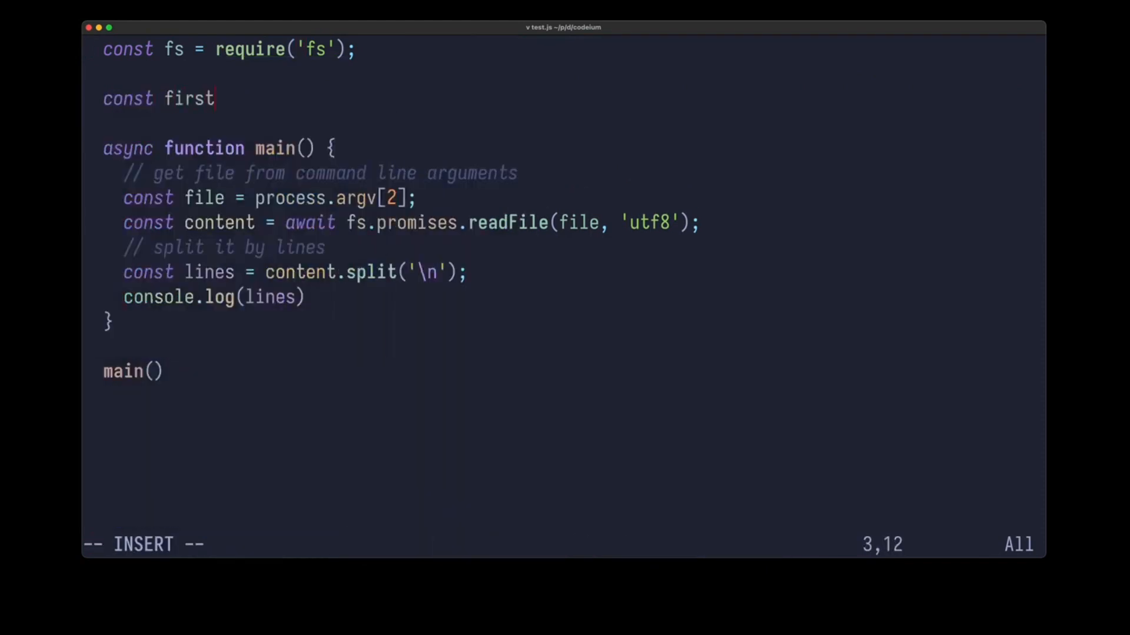
text(Word = s)
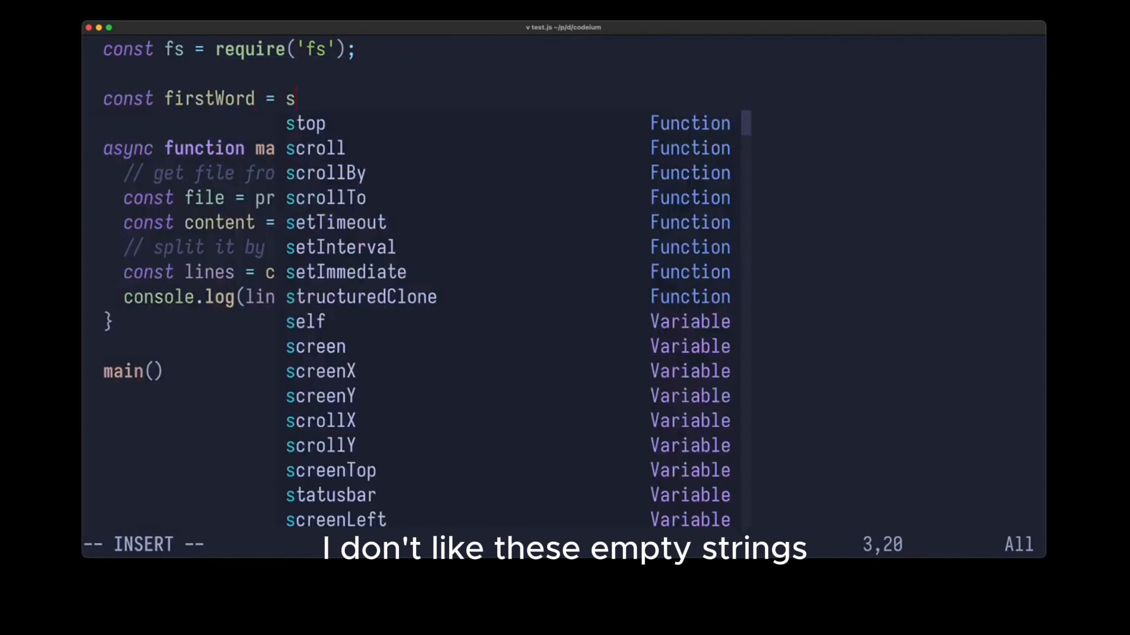
text(line => line.split(' ')[0];)
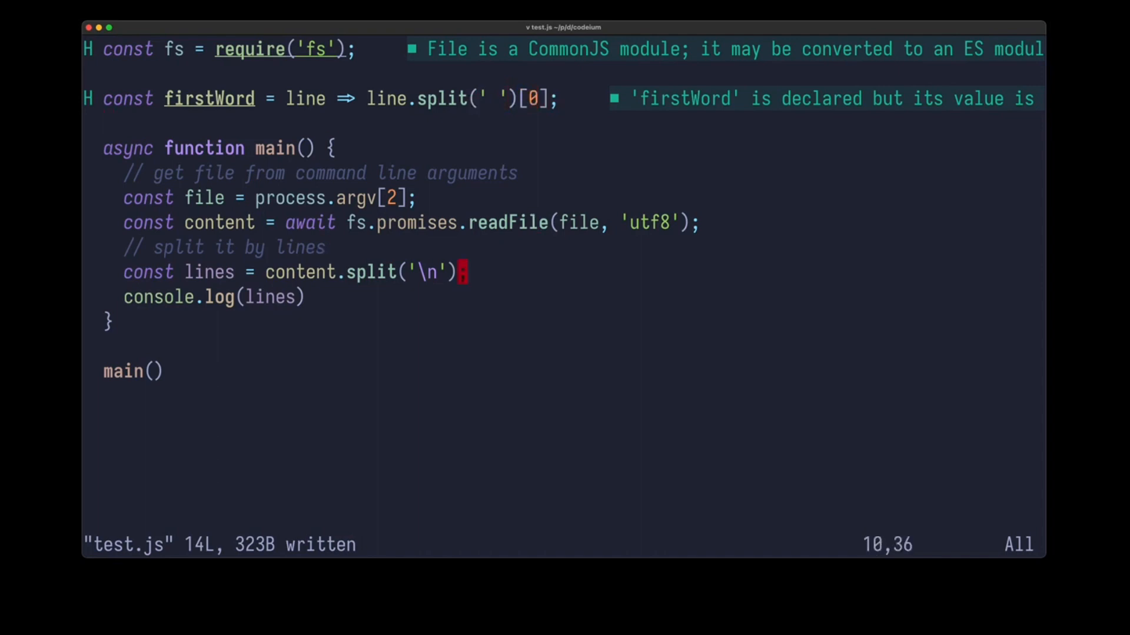
text(const firstWords)
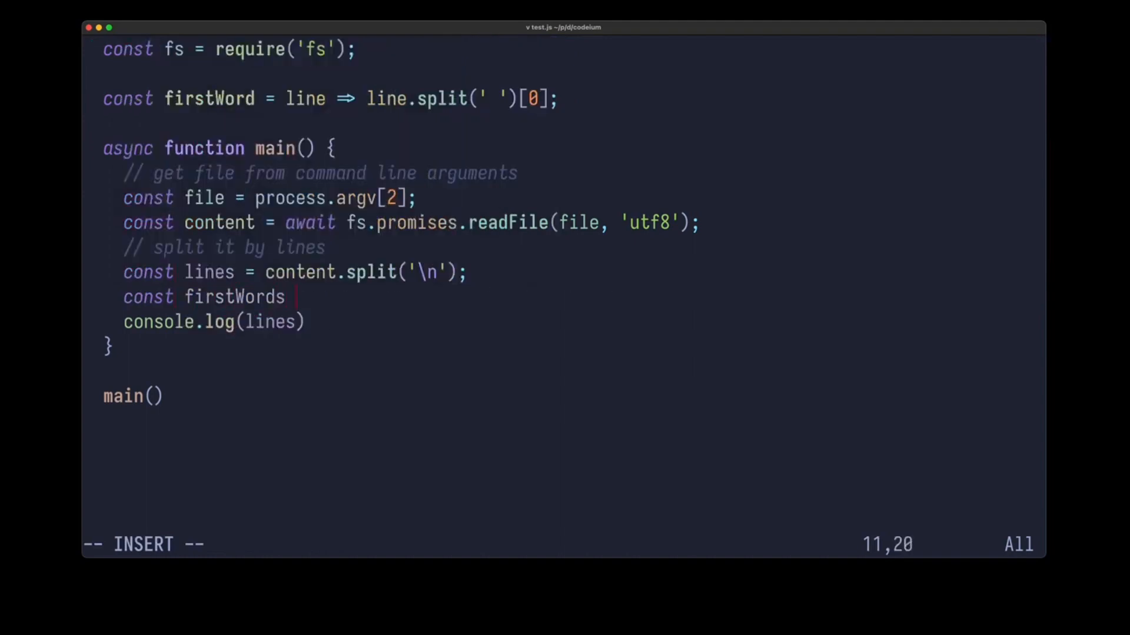
text(= lines.map(firstWord);)
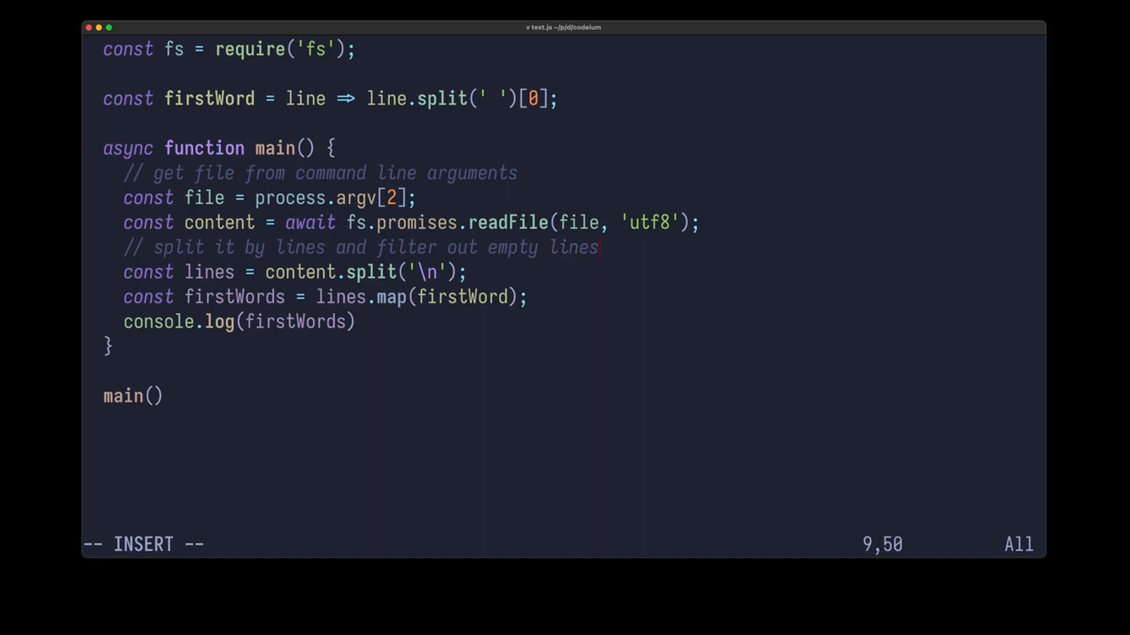
Step: Chain .filter(line => line.trim()) onto the split to drop empty lines, accepting the Codeium completion
text(.)
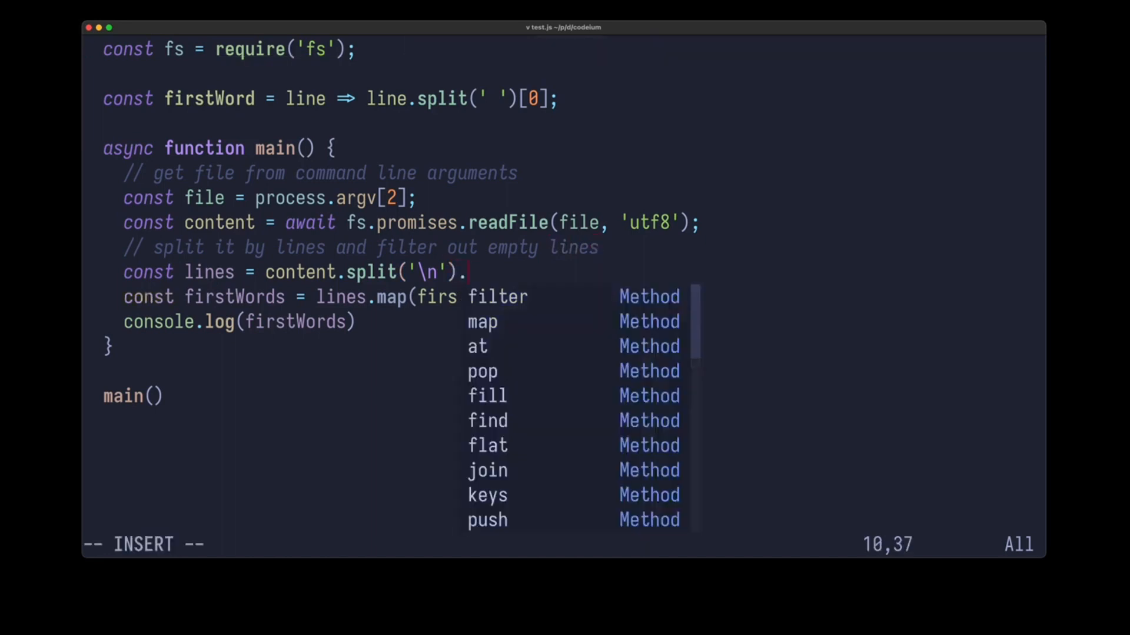
text(filter(line => line.trim());)
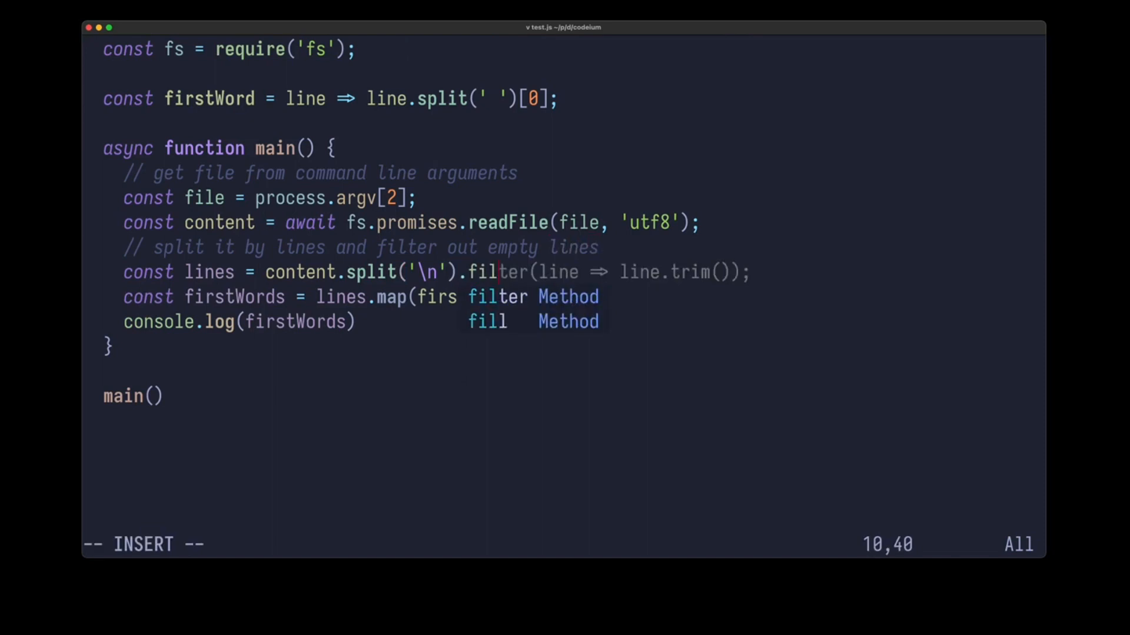
key(Backspace)
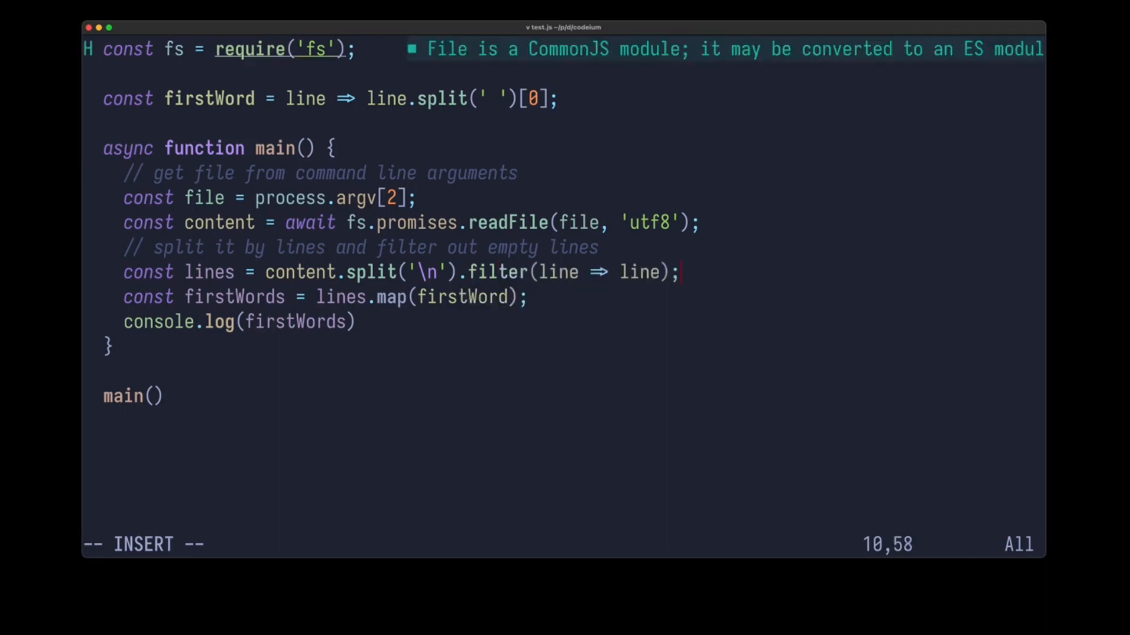
key(Escape)
text(vs bla)
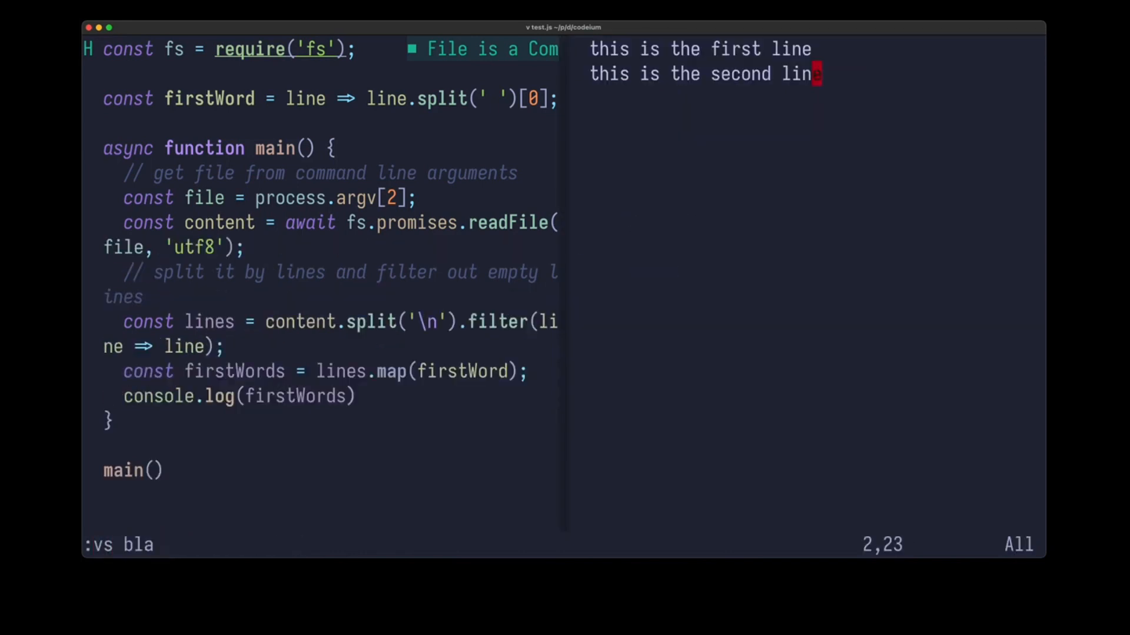
Step: Return to the script and chain .map(line => line.trim()) after the filter via a Codeium completion
key(0)
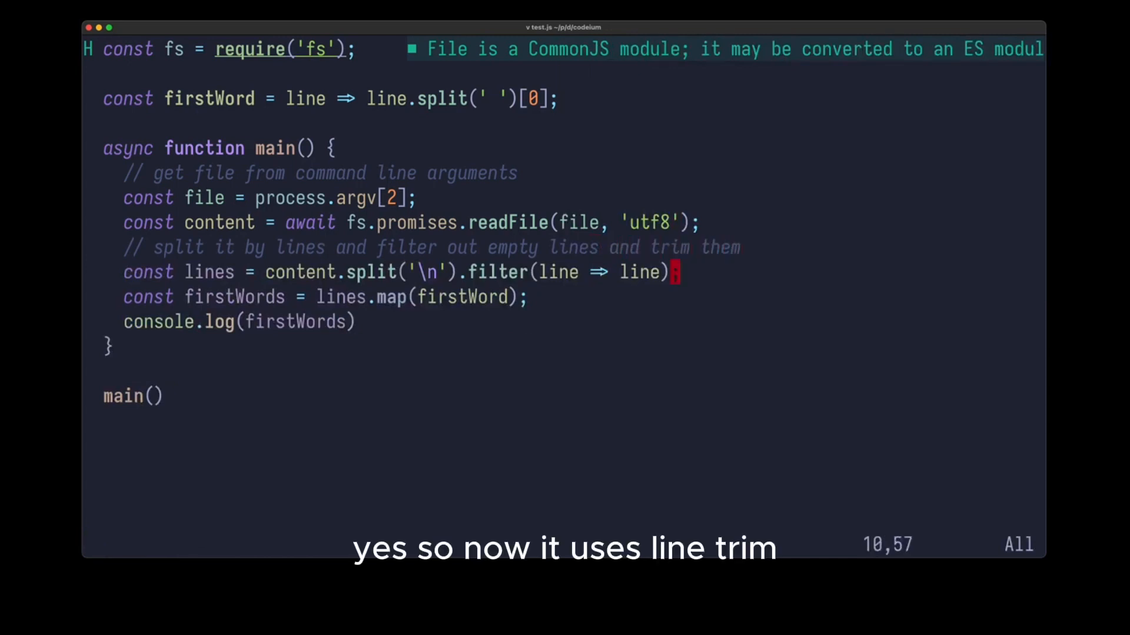
text(.map(line => line.trim()
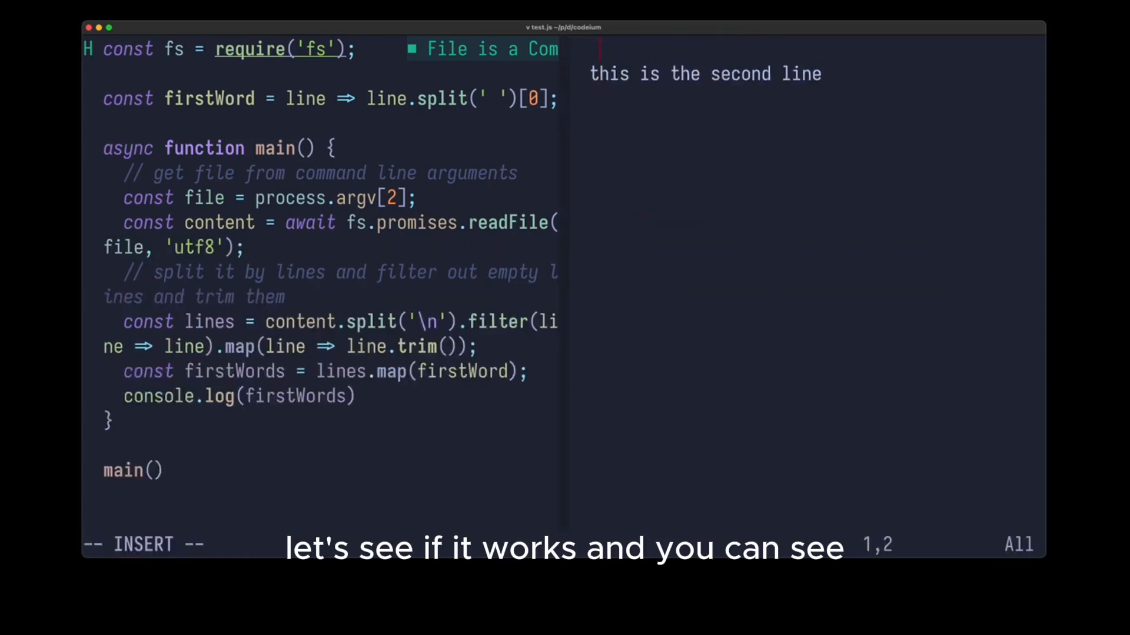
text(https://)
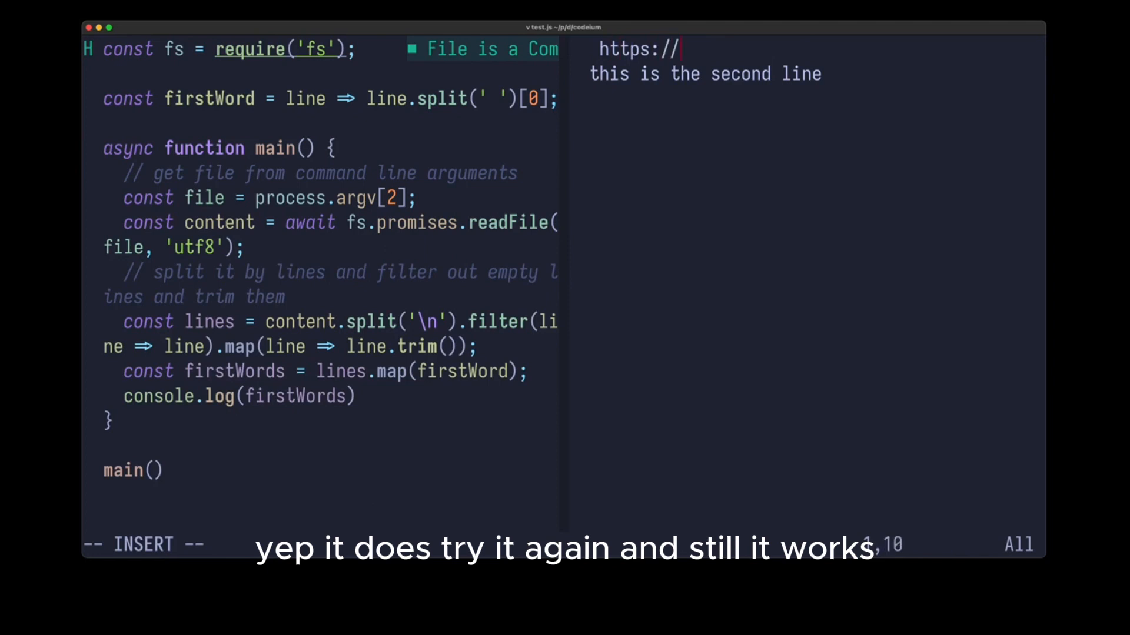
text(www.foo)
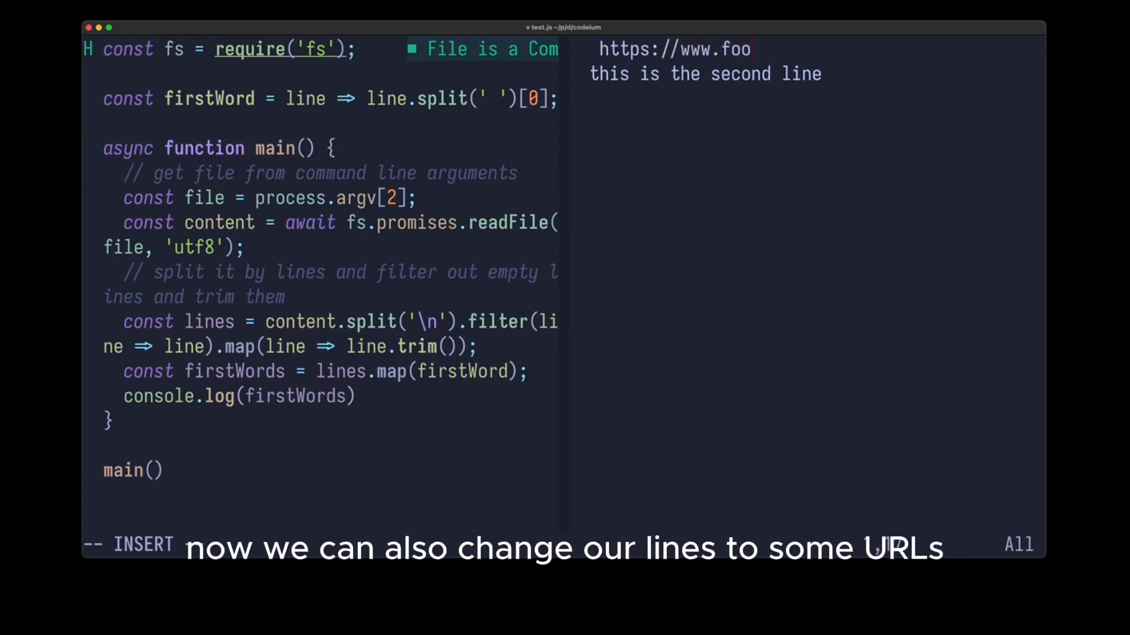
text(.com/)
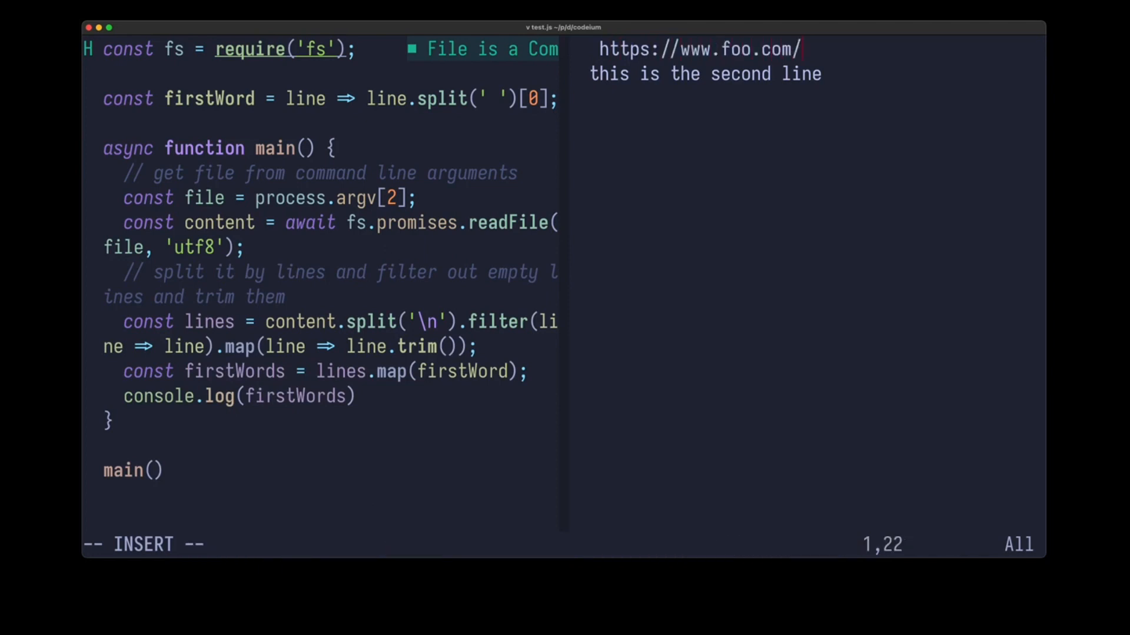
text(bar)
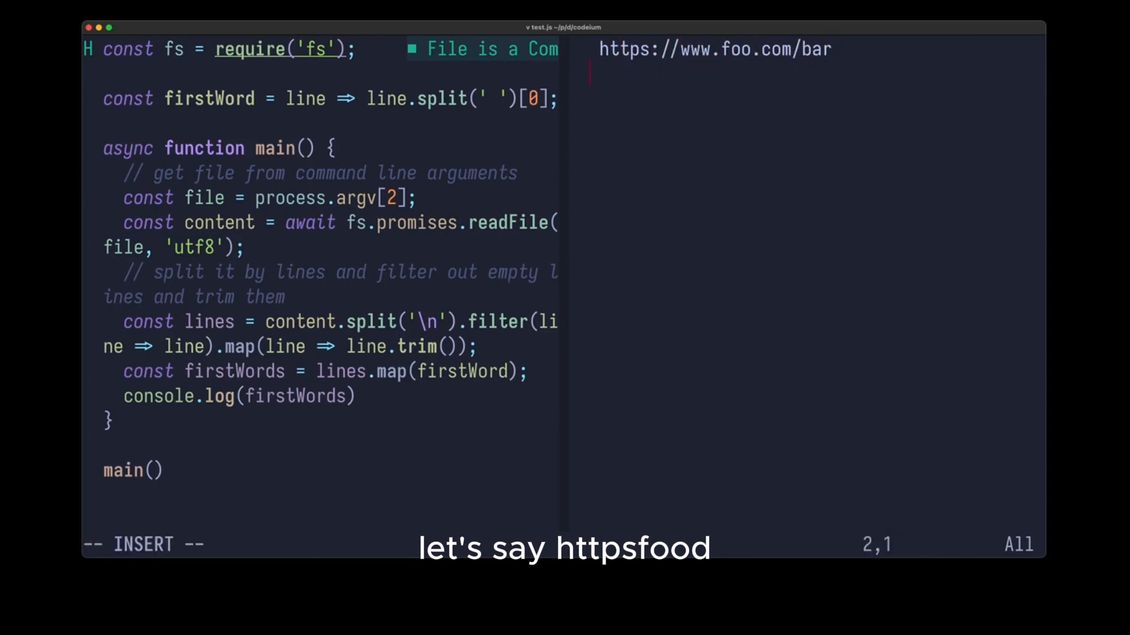
text(http:/)
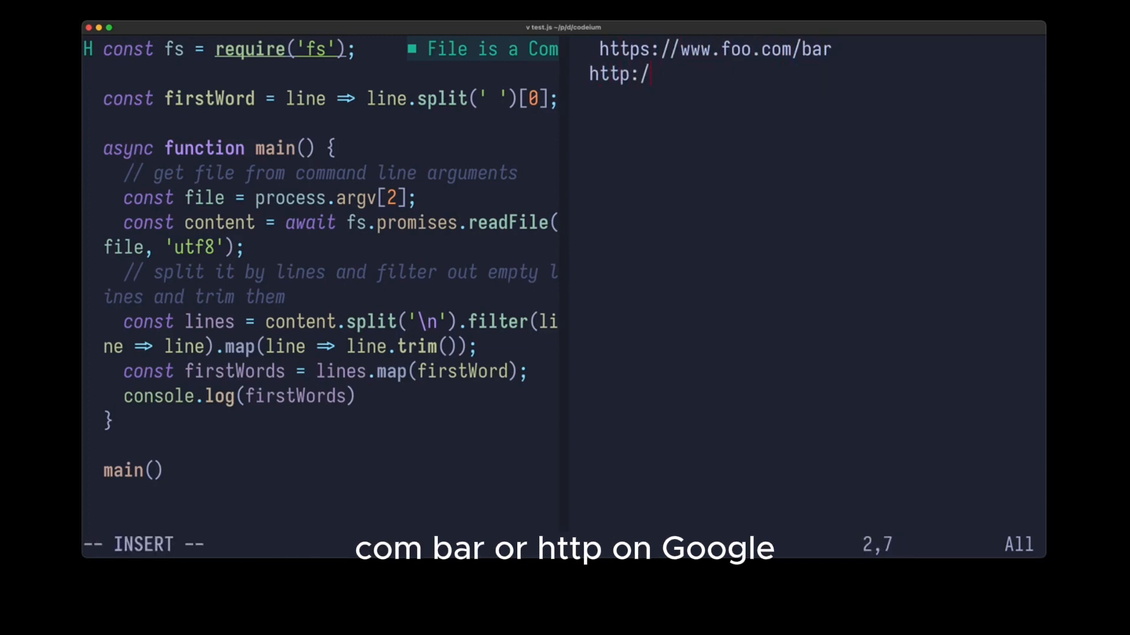
text(/www.g)
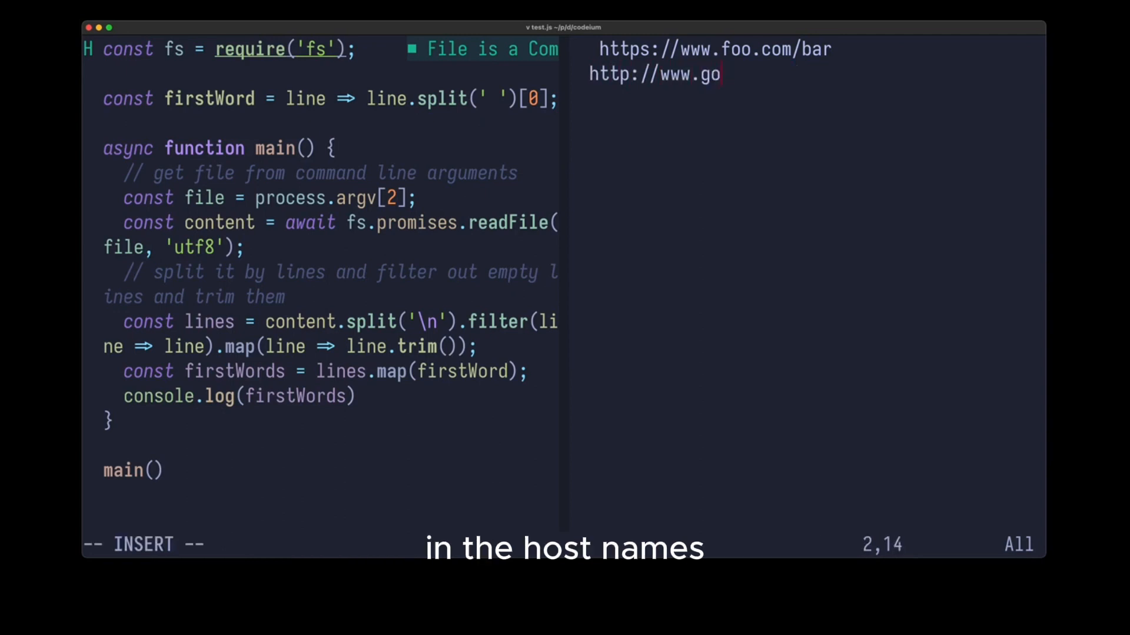
text(ogle.com/)
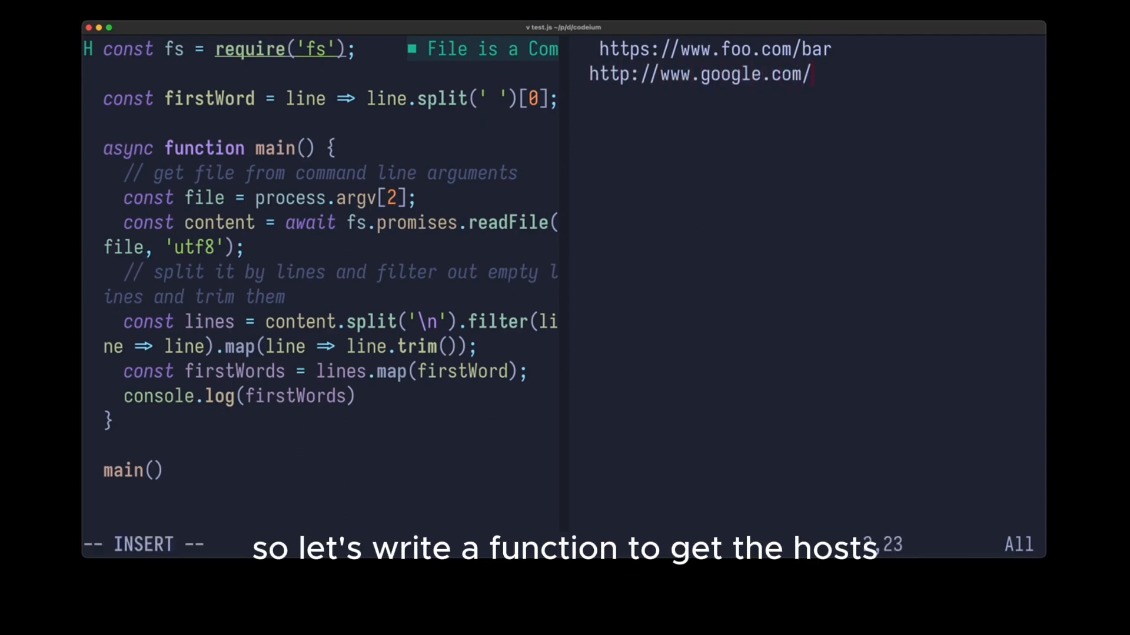
text(foo)
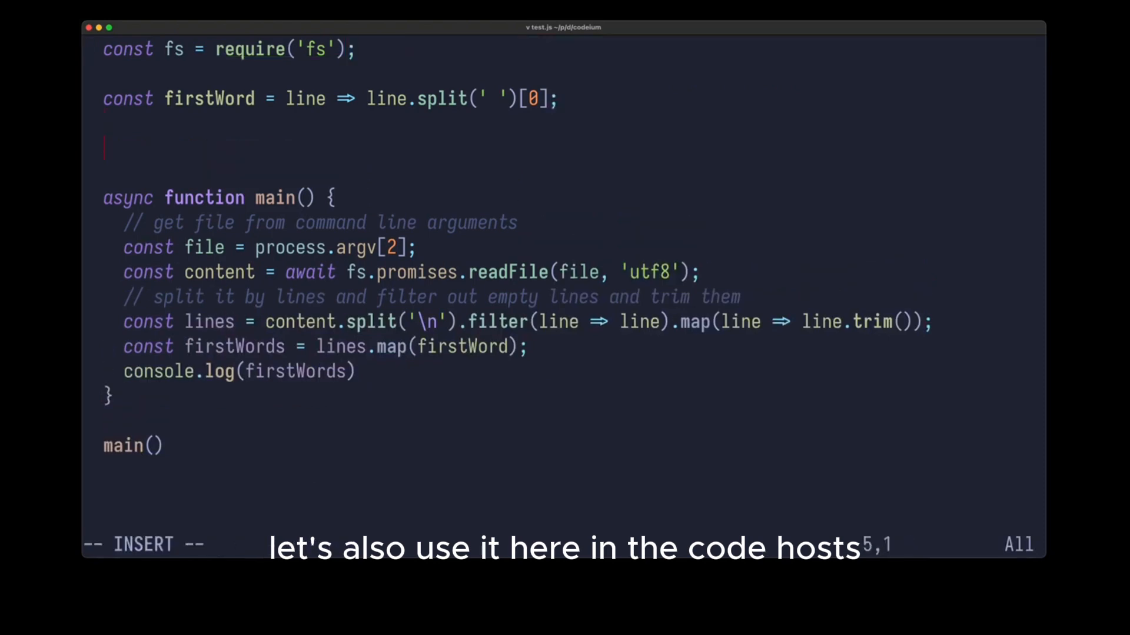
Step: Define const getHost = url => { ... } with the Codeium-suggested body extracting the URL's host
text(const)
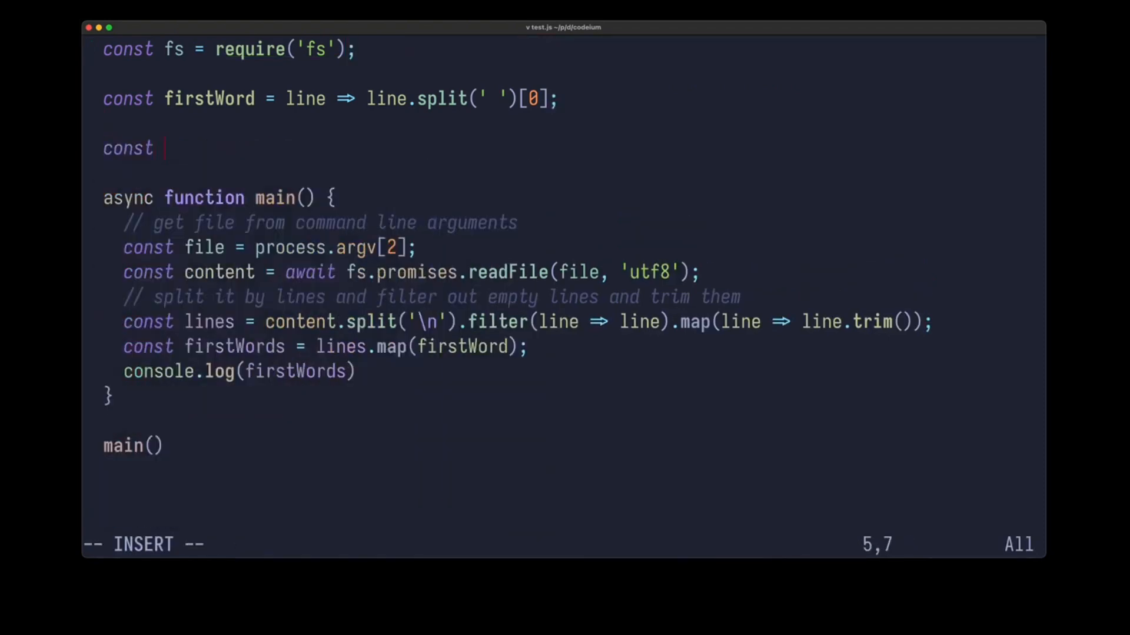
text(getHost =)
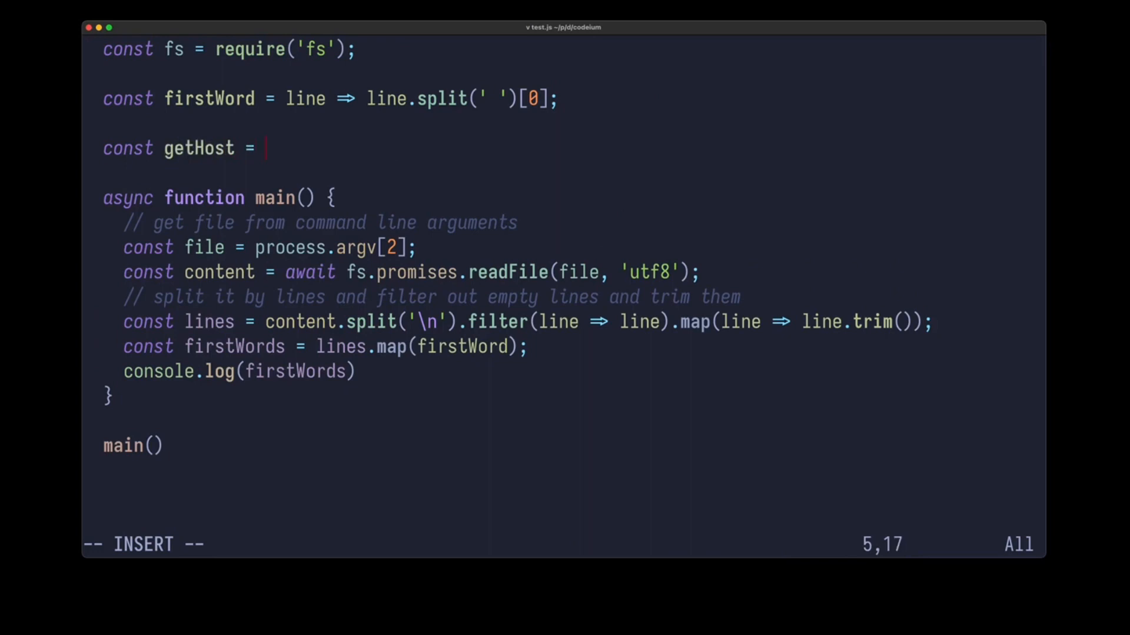
text(url)
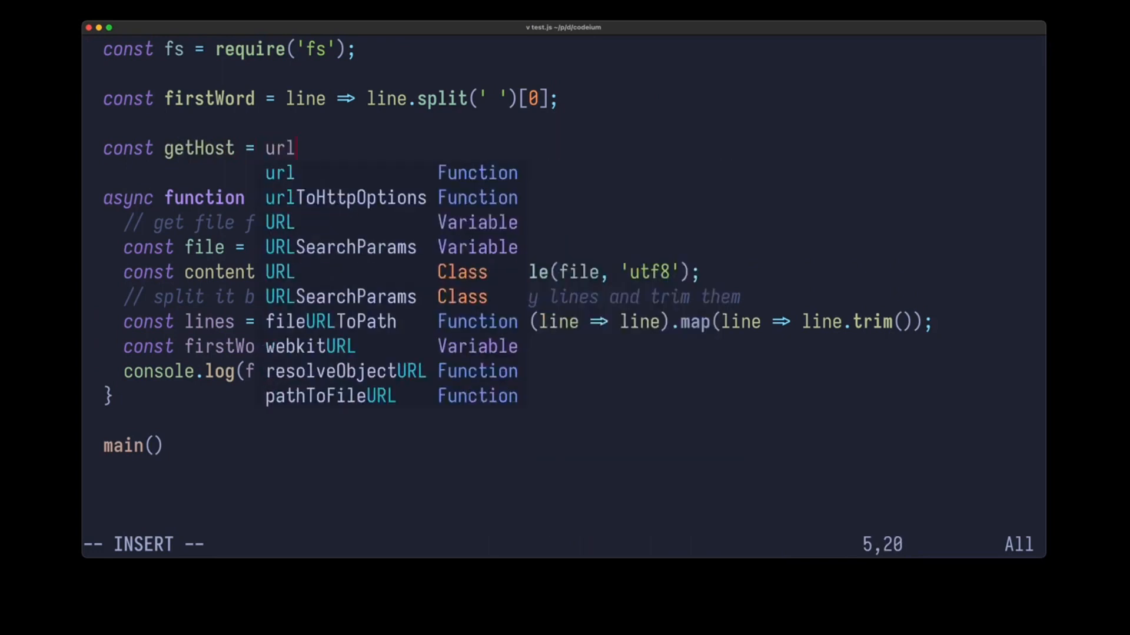
text(=> {)
text(const host =)
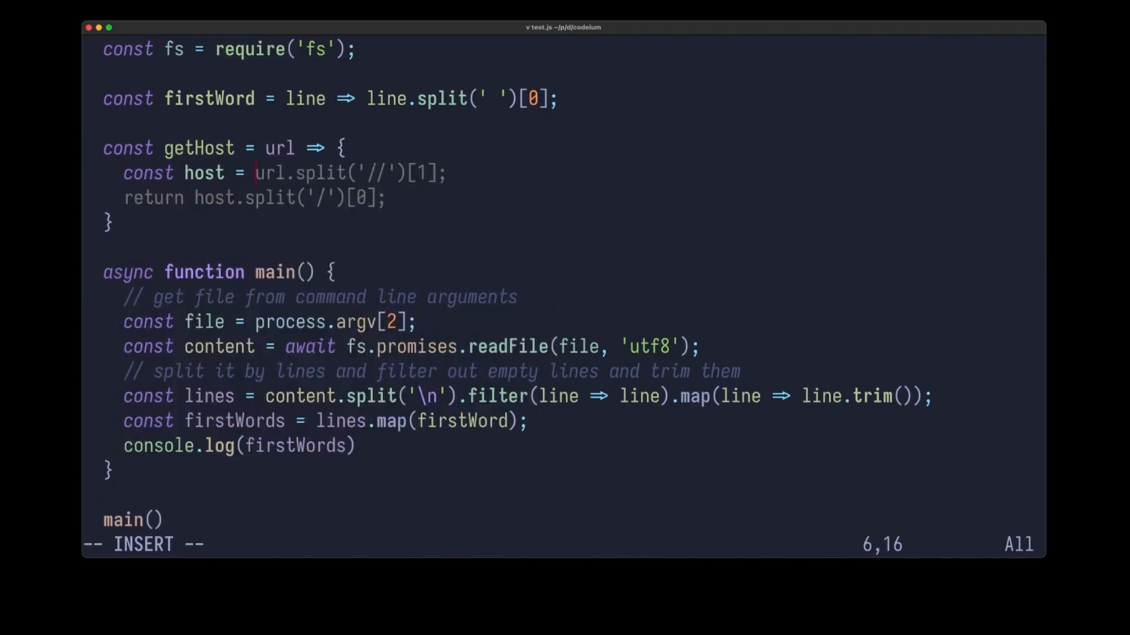
key(Escape)
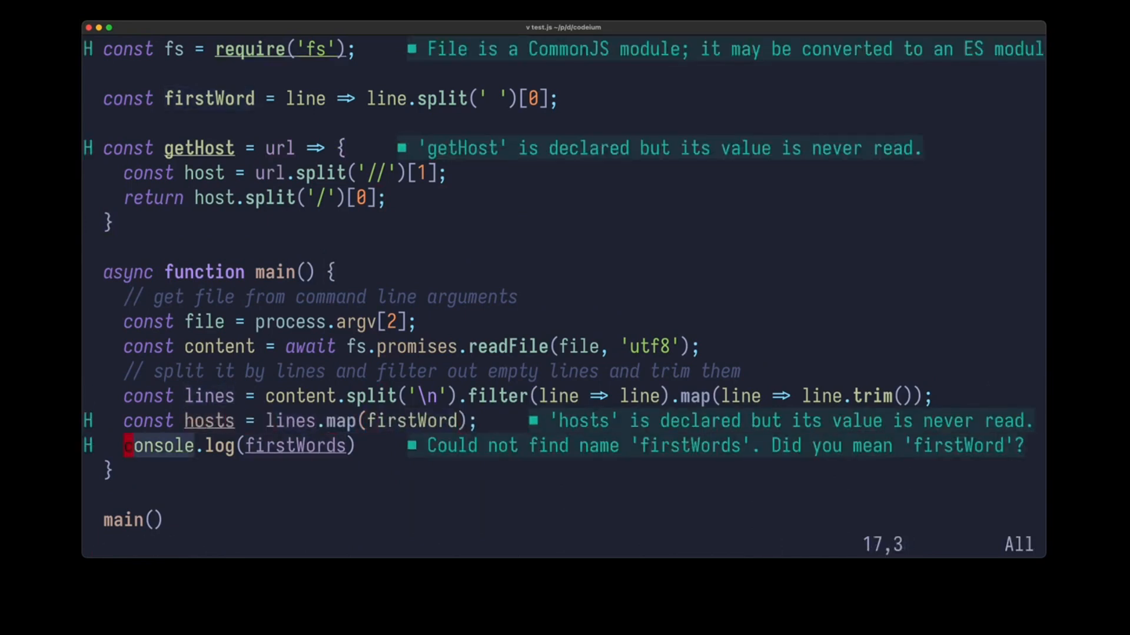
Step: Chain .map(getHost) onto the lines pipeline so it yields host names
text(.)
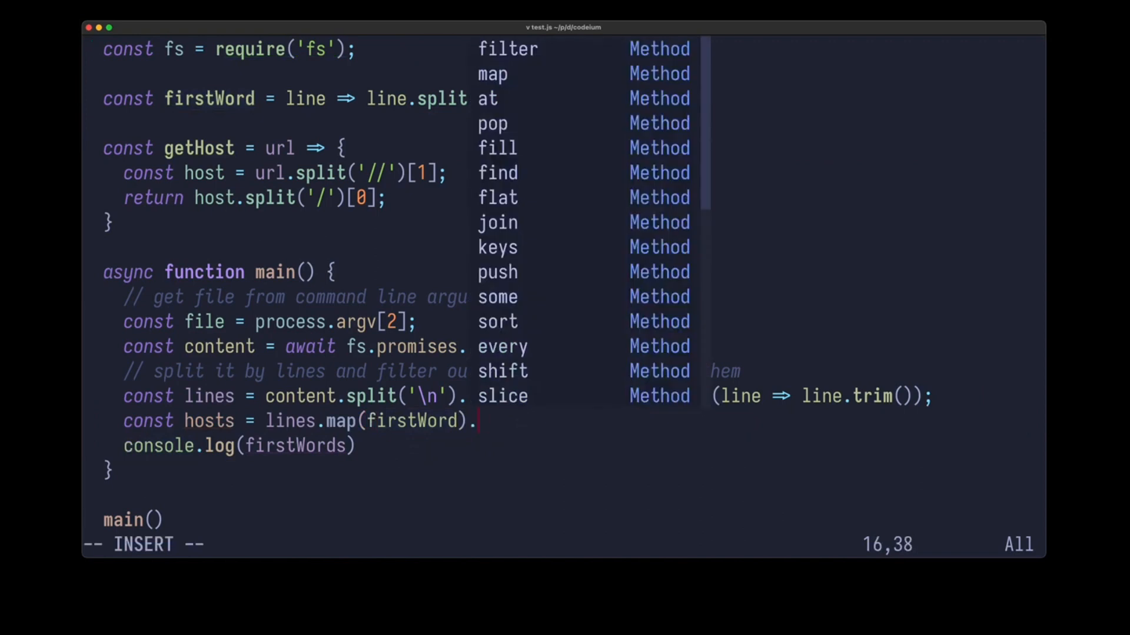
text(.map(getHost))
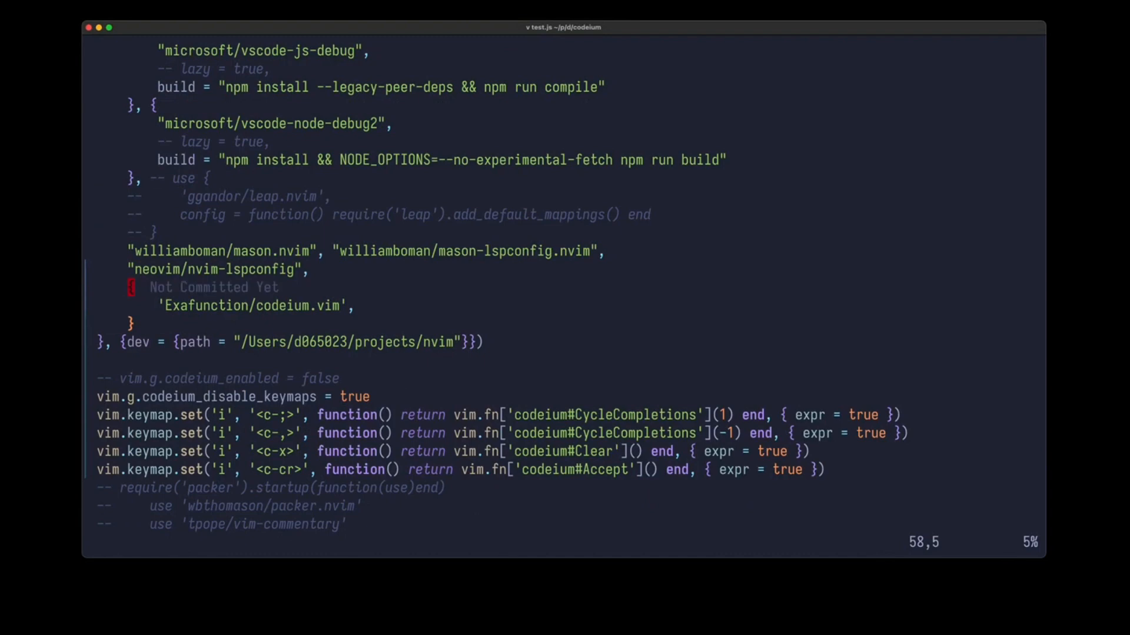
key(V)
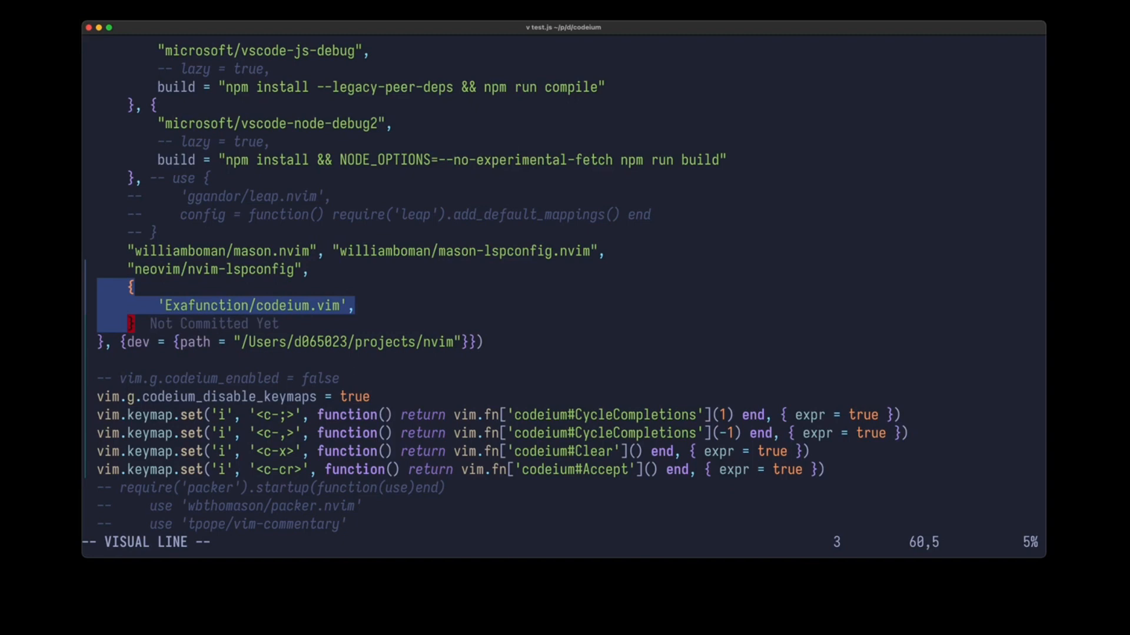
key(Escape)
text(:)
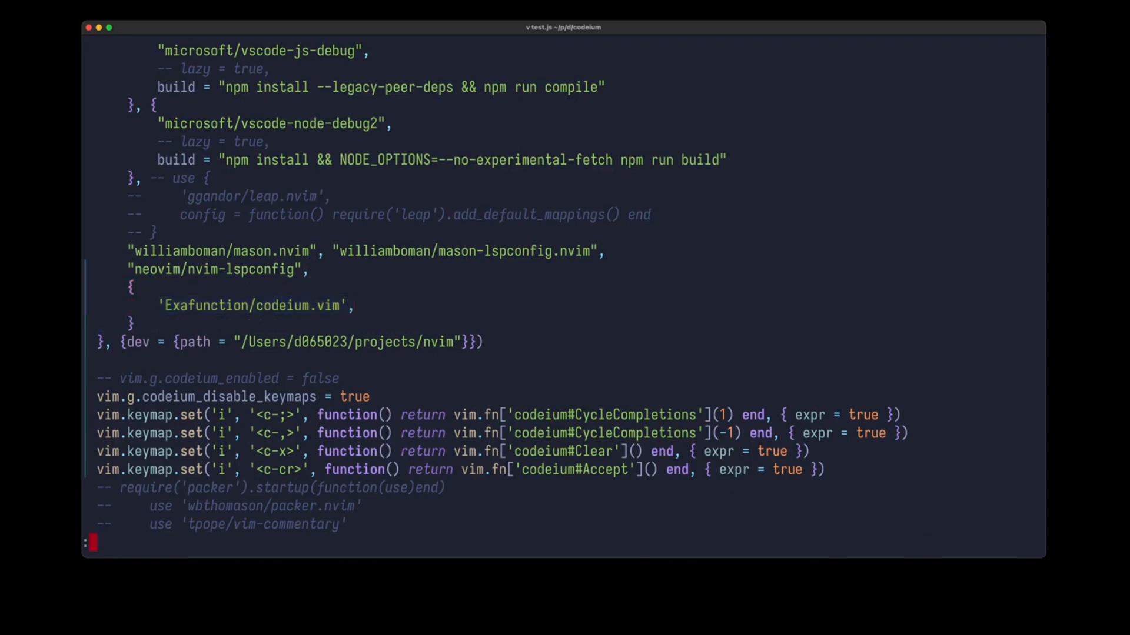
text(Codeium)
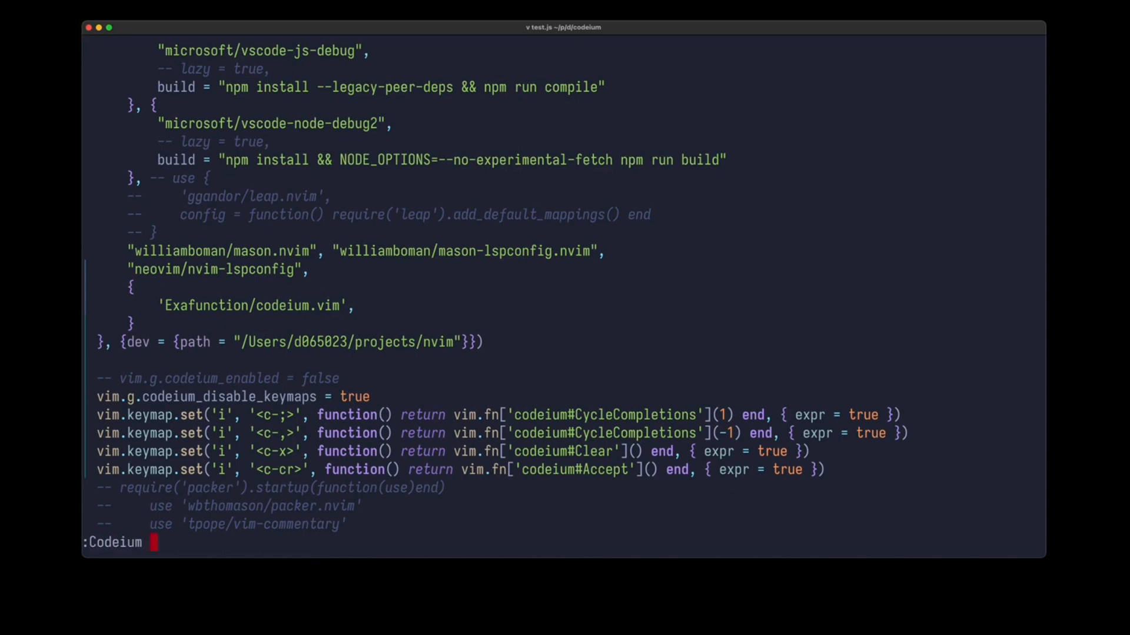
text(Auth)
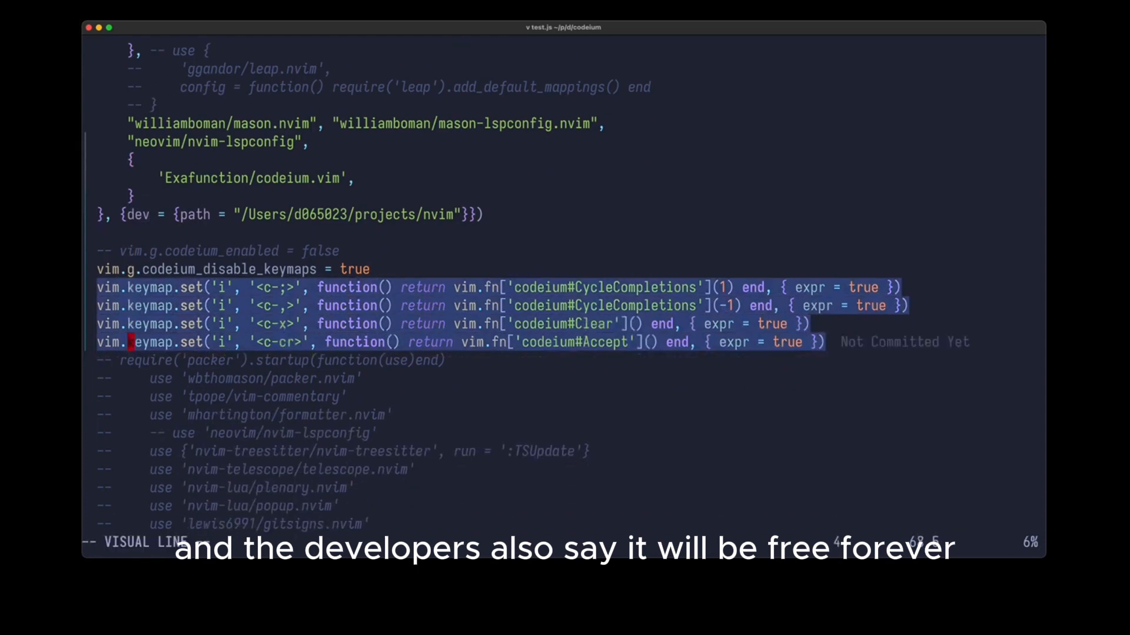
key(Escape)
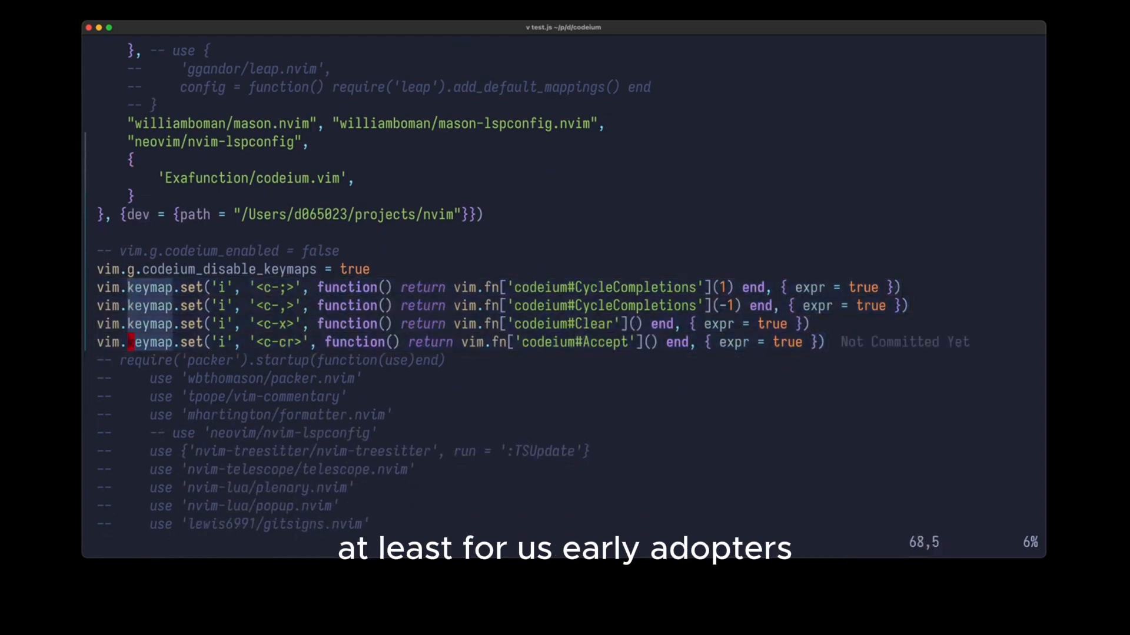